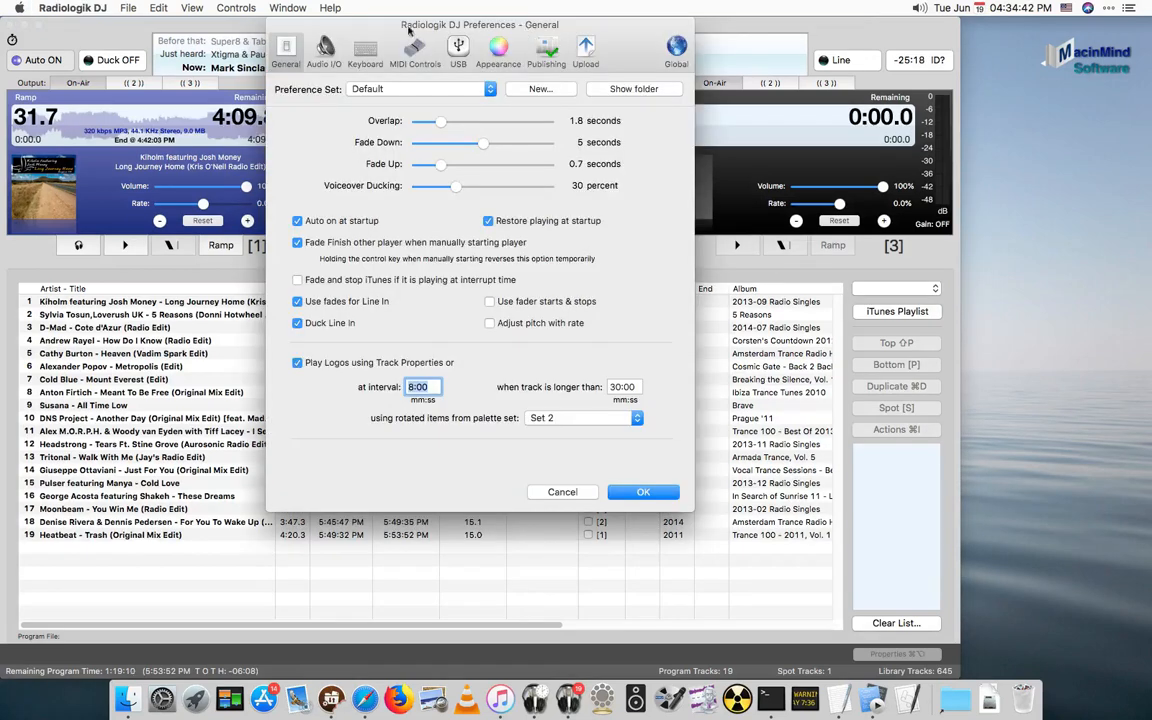
Switch Preferences to Publishing and show the published Web folder in Finder
click(546, 50)
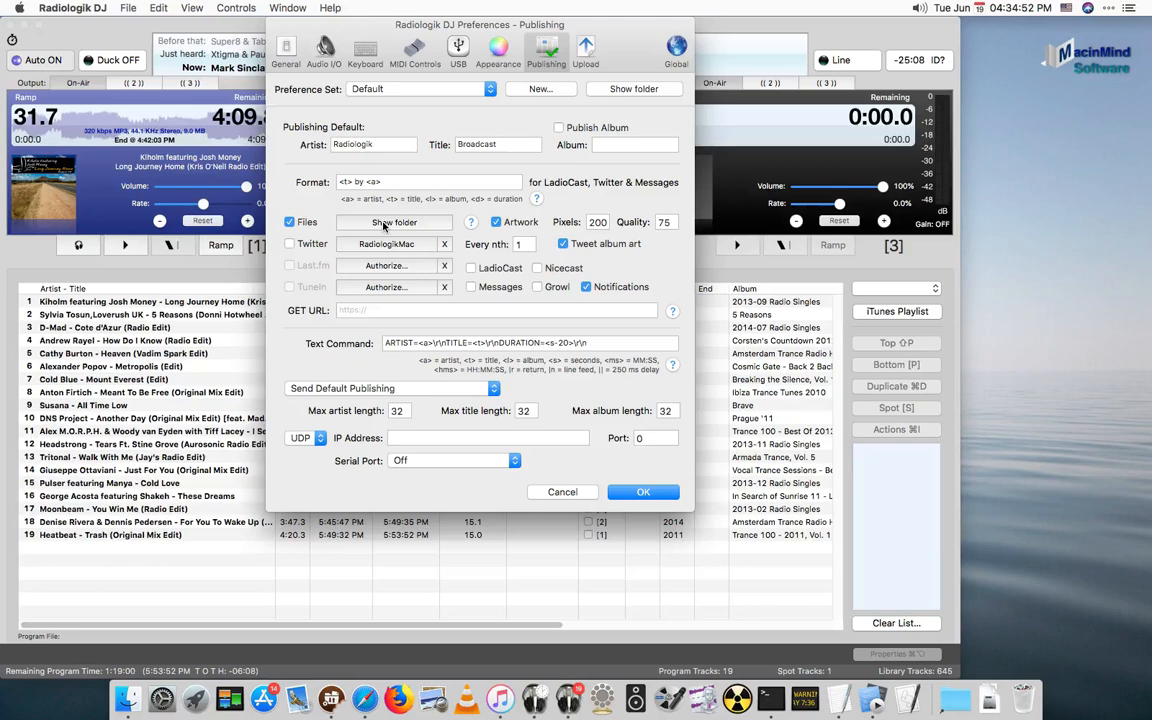
click(392, 222)
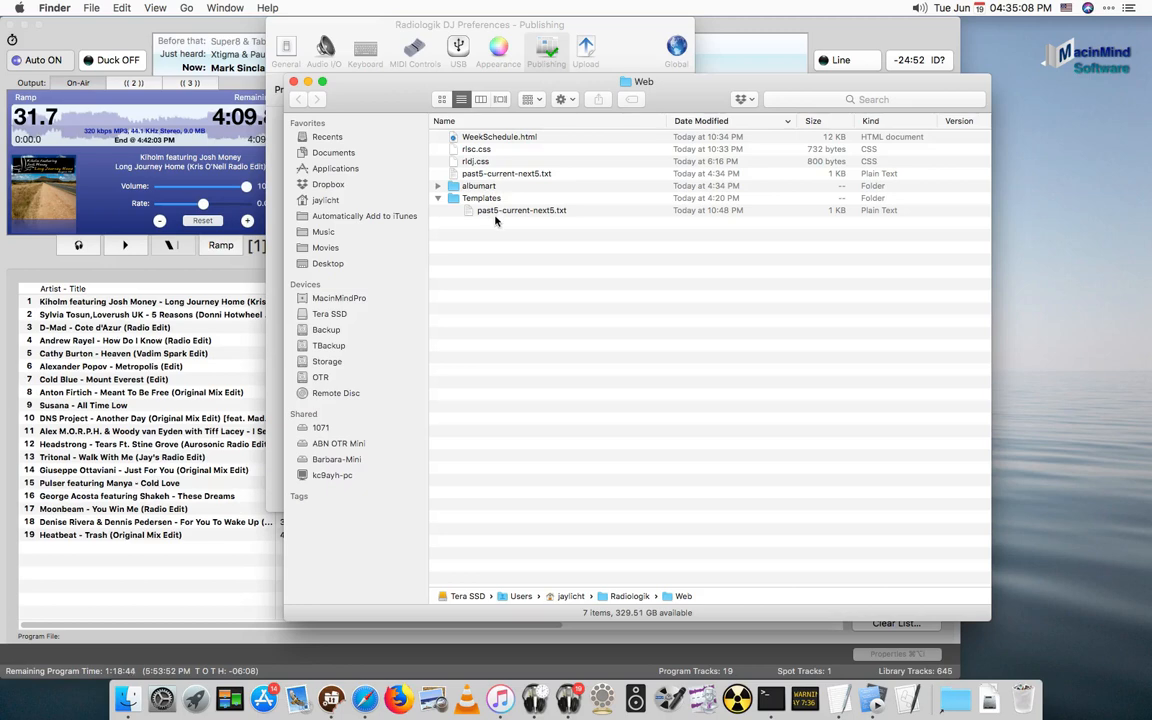
Open the Templates past5-current-next5.txt, then the published Web copy of it in TextEdit
click(518, 210)
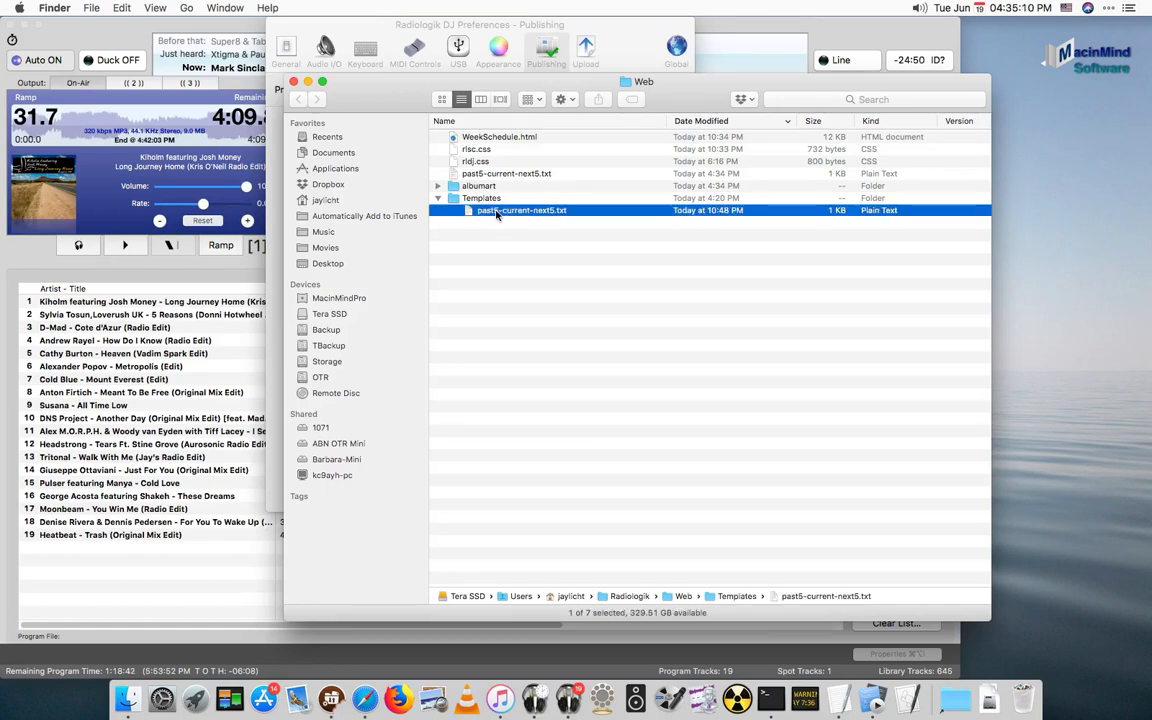
double_click(520, 210)
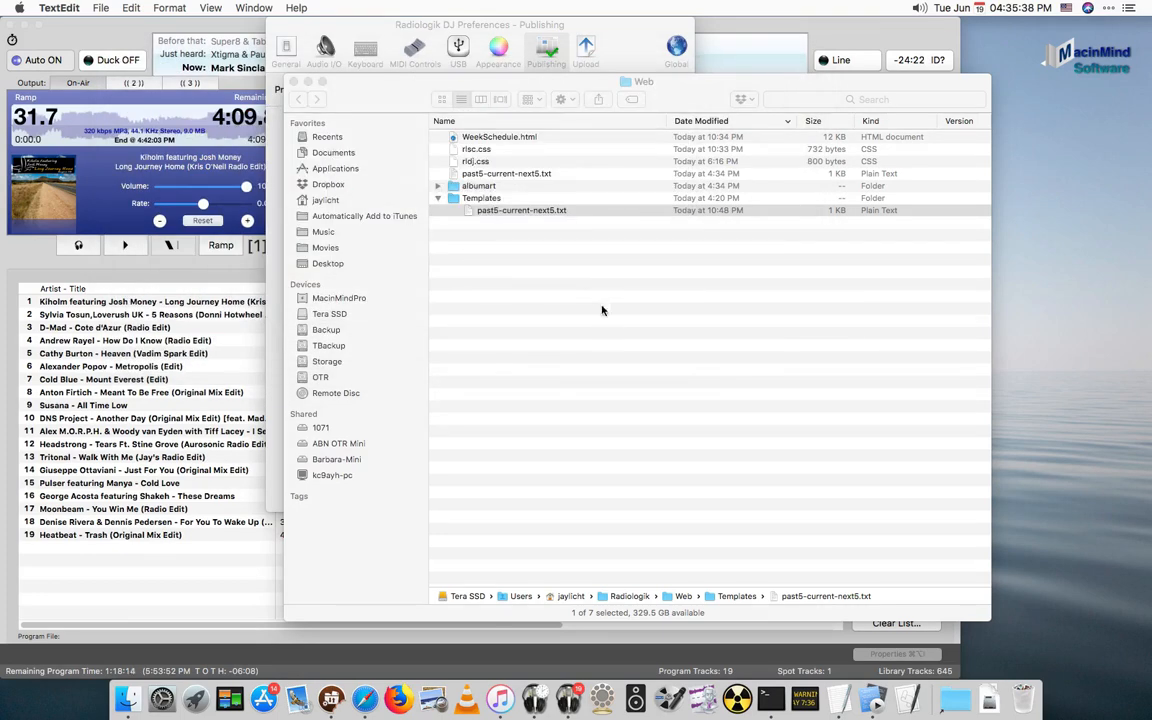
click(520, 210)
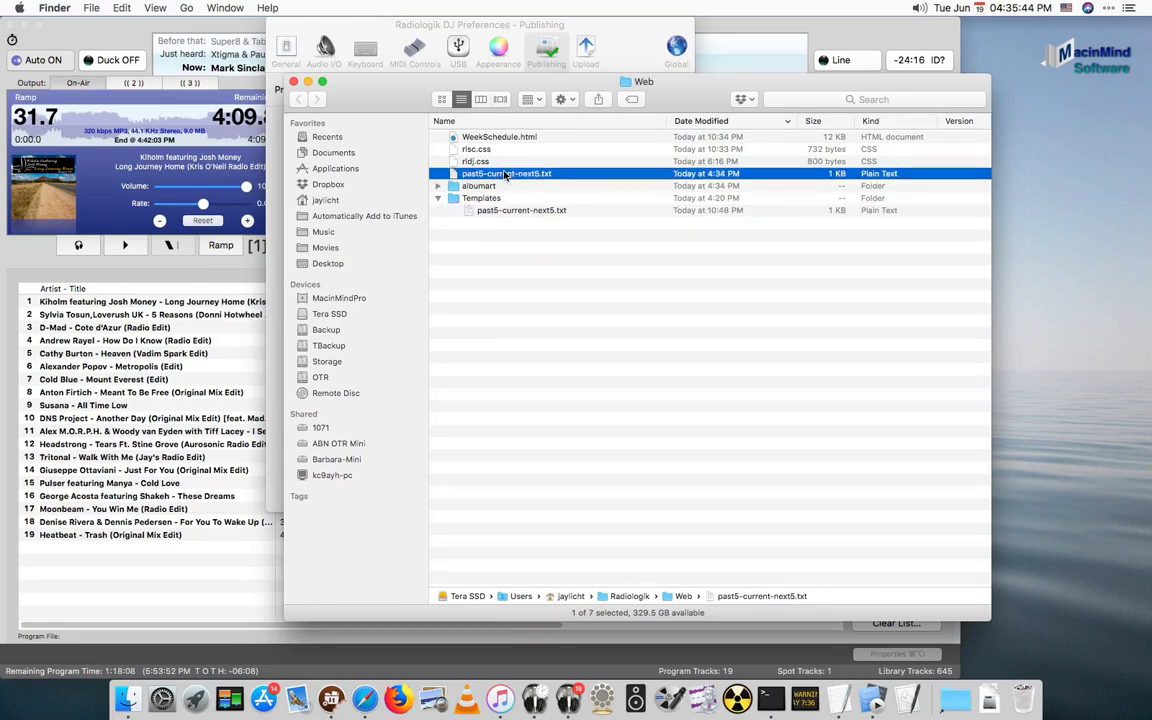
double_click(506, 172)
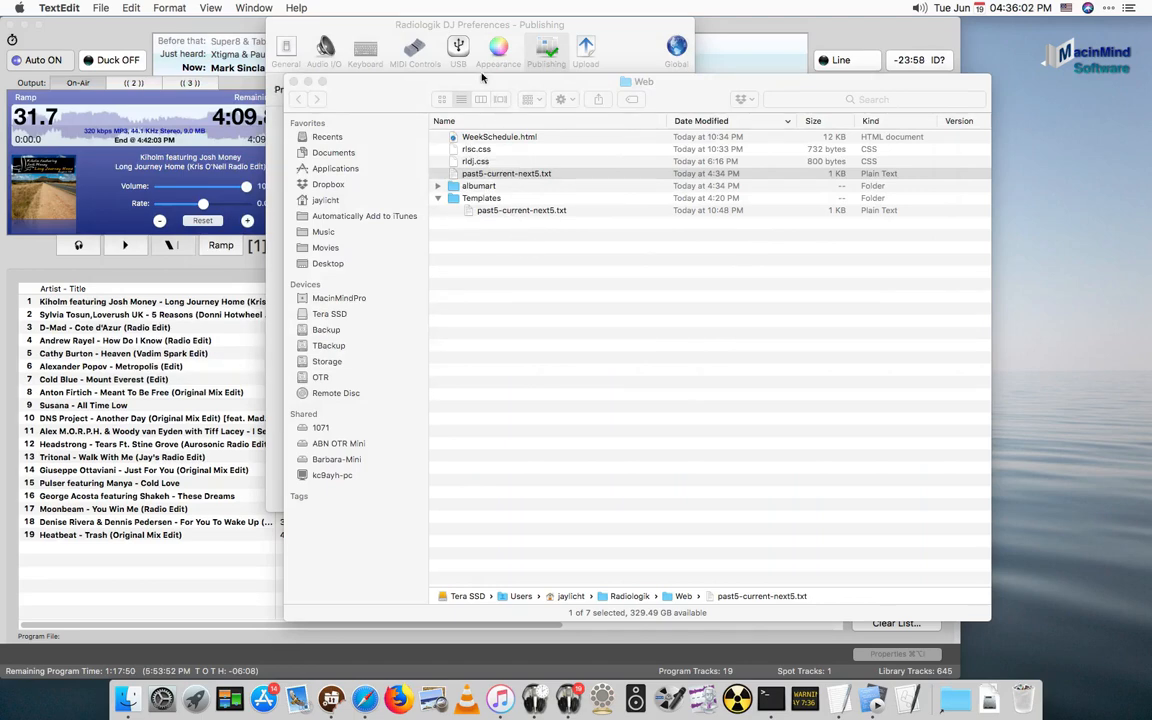
Return from the Finder Web folder to Radiologik DJ's publishing preferences
click(546, 48)
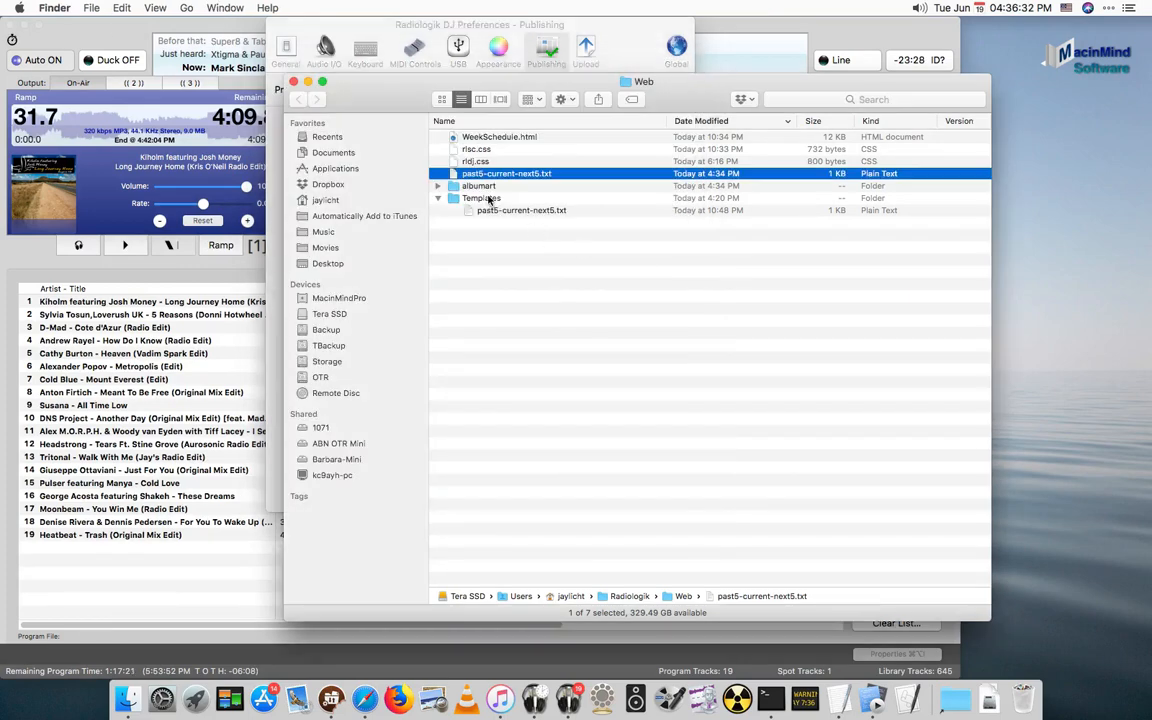
double_click(478, 184)
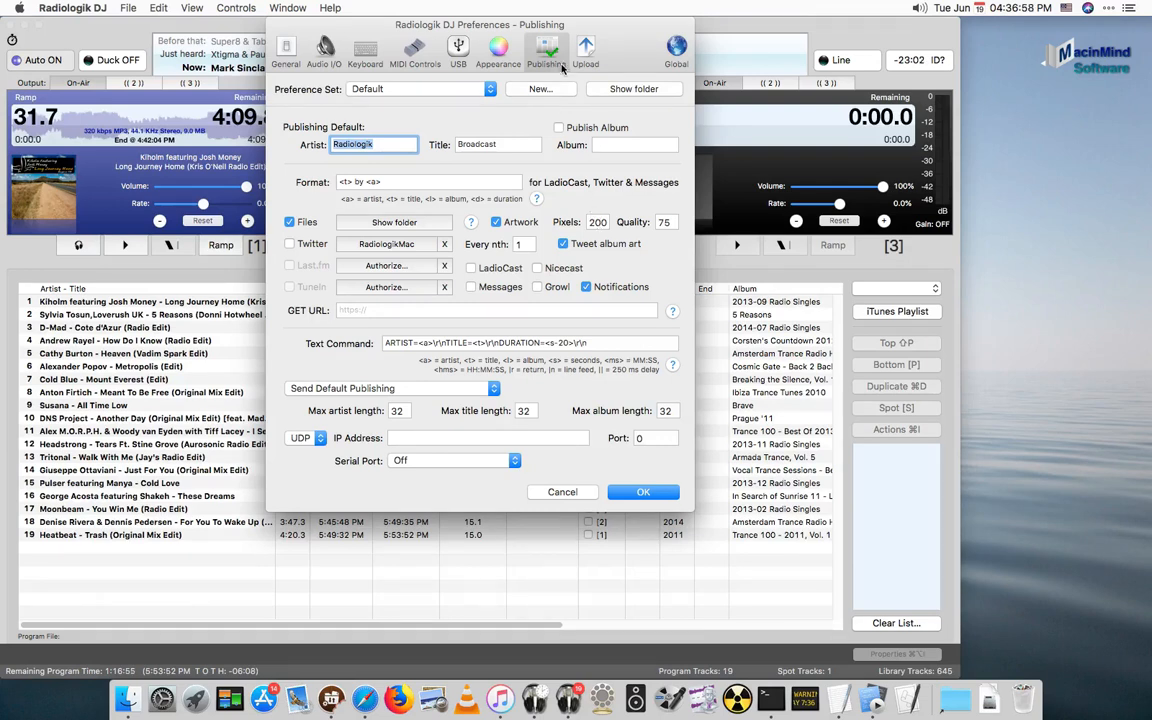
In Upload settings, mark past5-current-next5.txt and art-00.jpg for uploading
click(584, 50)
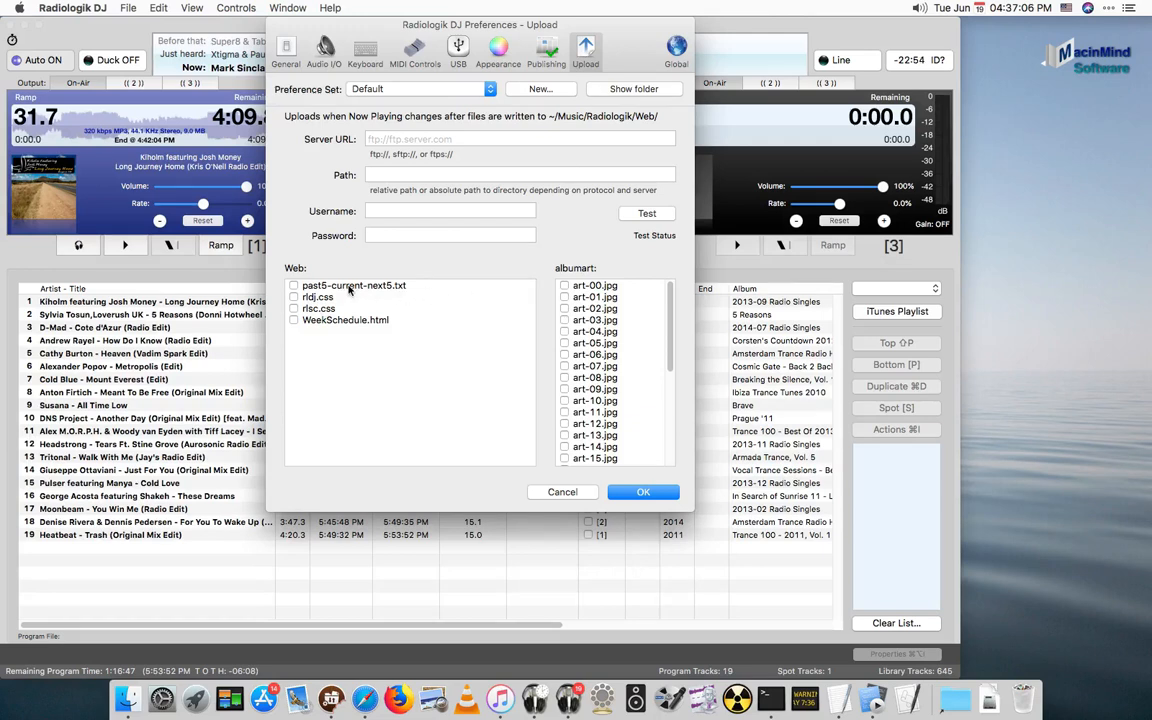
click(352, 284)
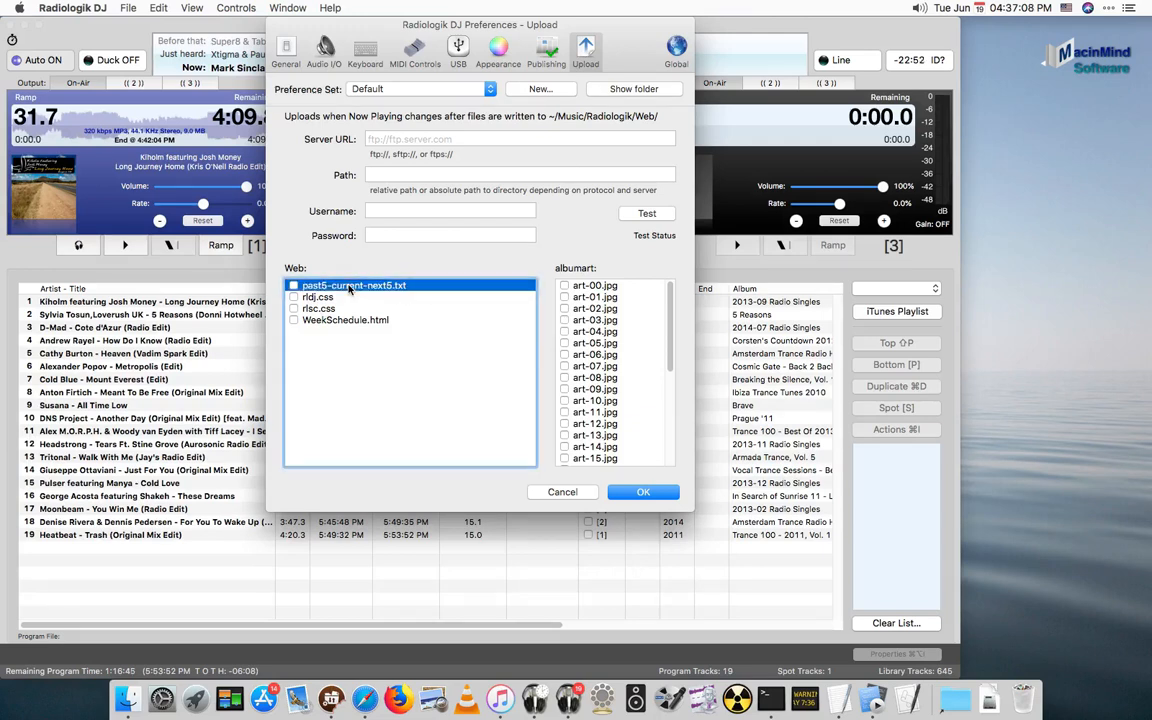
click(294, 284)
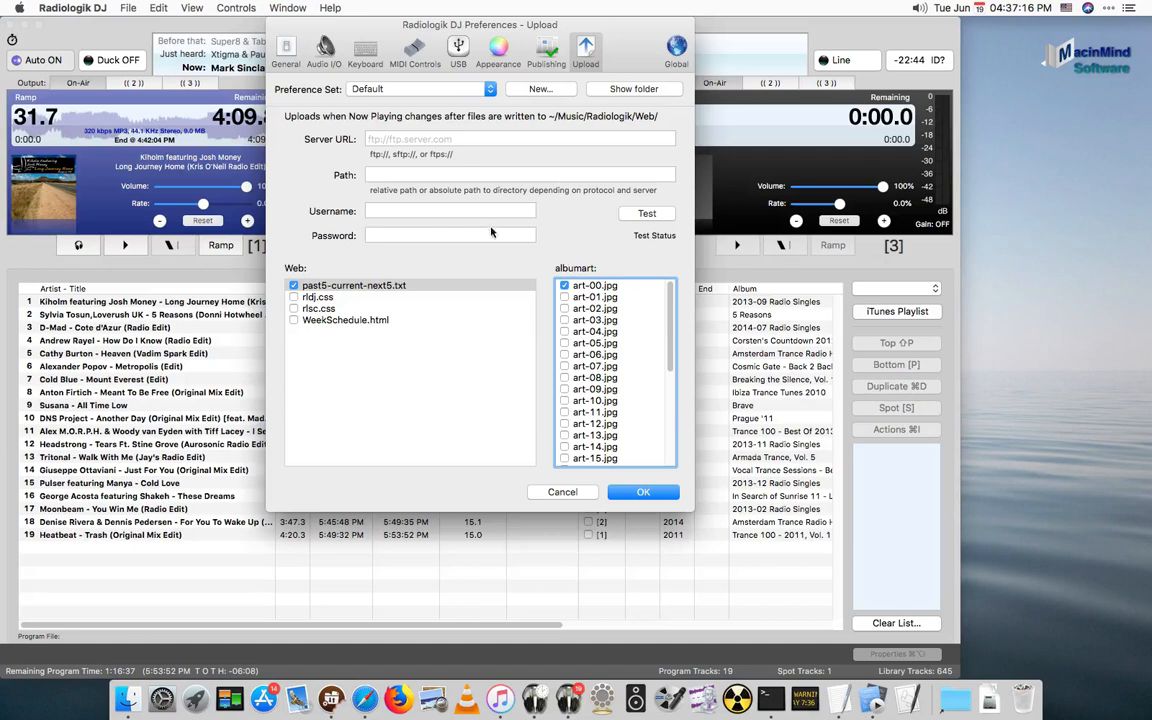
Enter the ftp server URL, the radiologik.com/metadata path and login, and test the connection
click(460, 138)
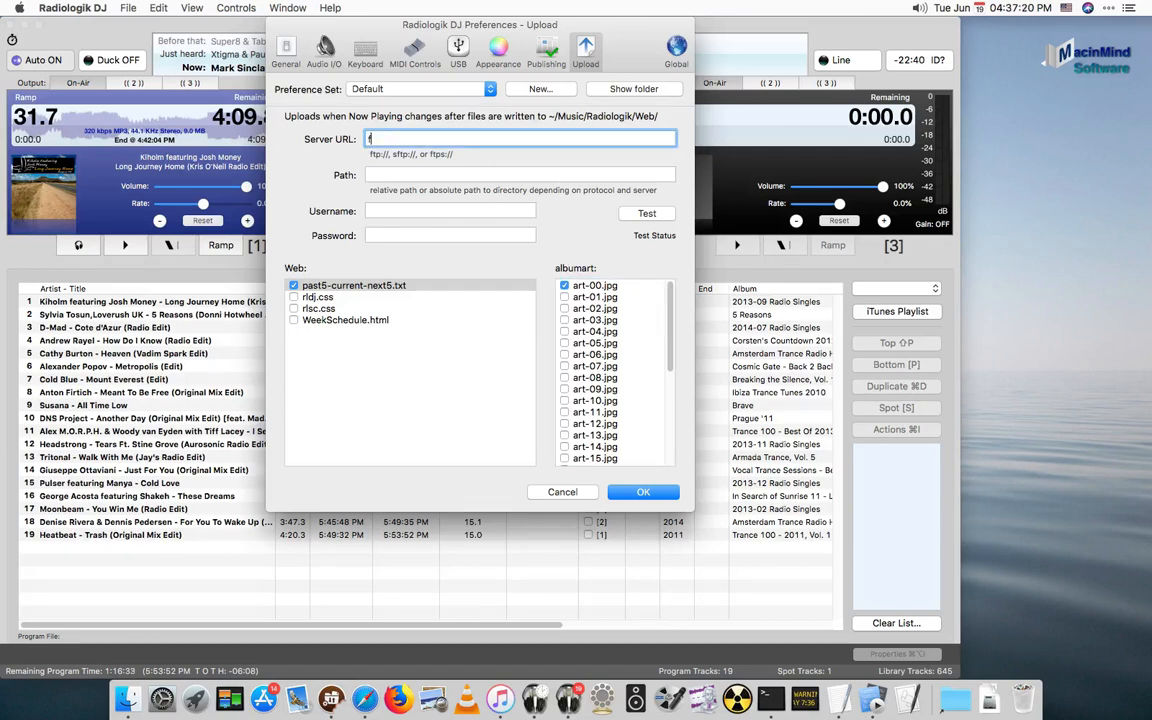
text(ftp://)
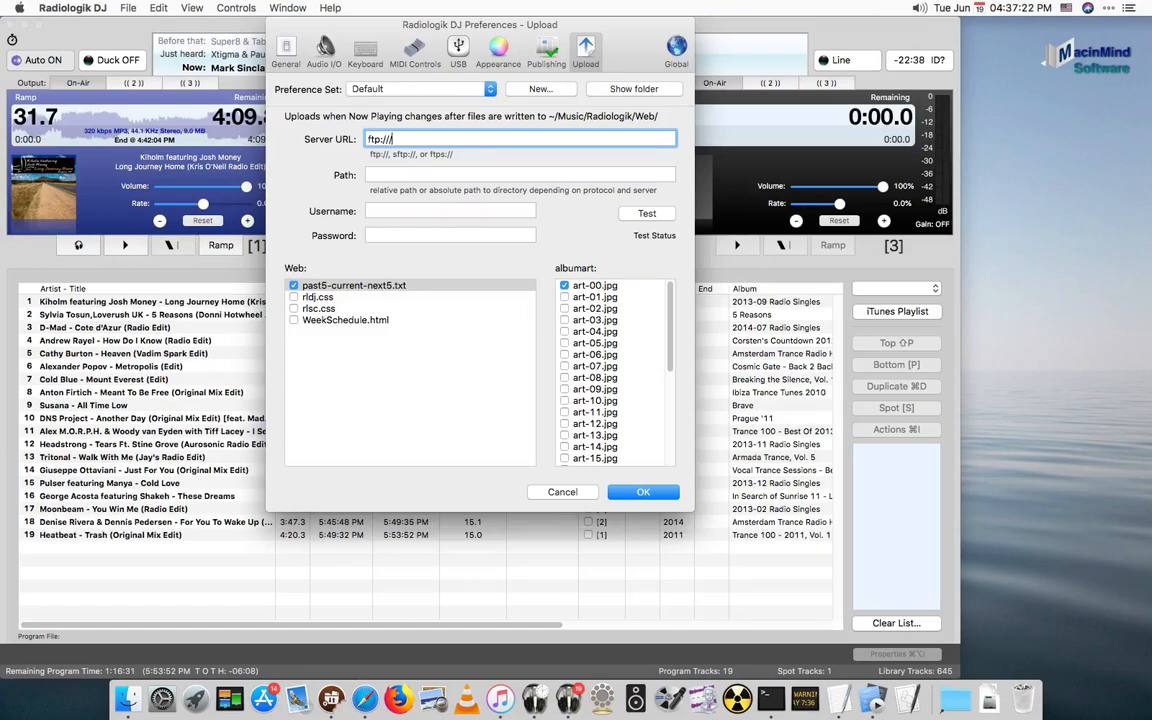
text(ftp.macinmind.com)
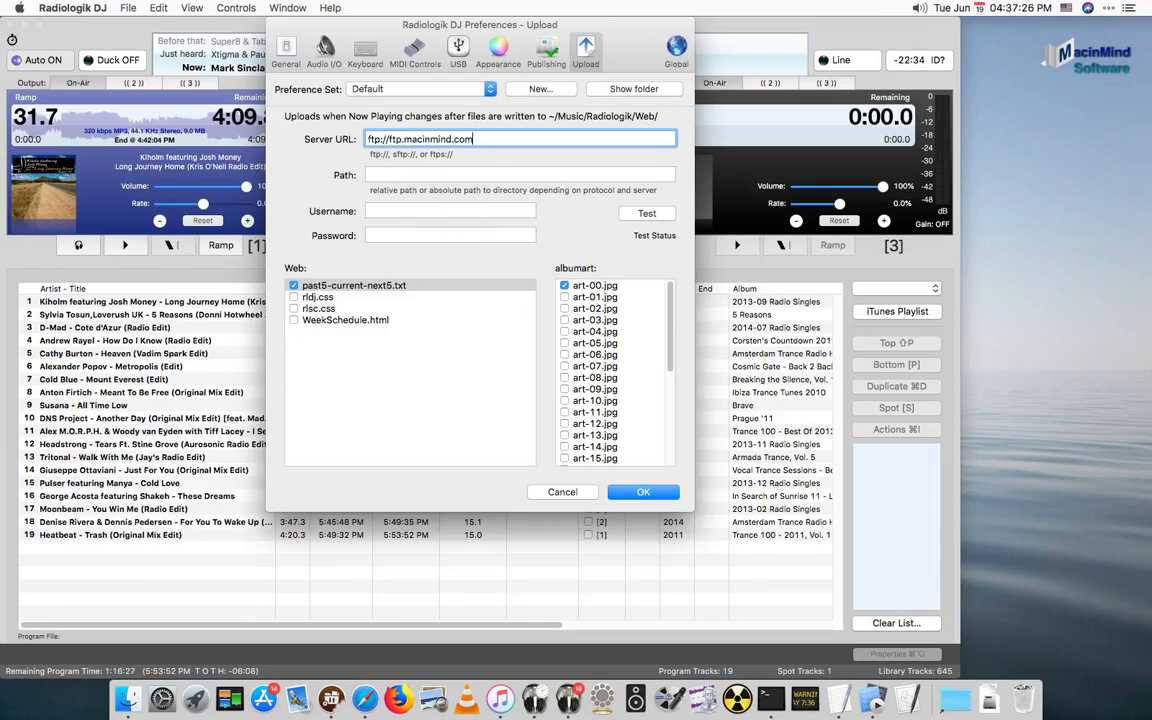
click(520, 174)
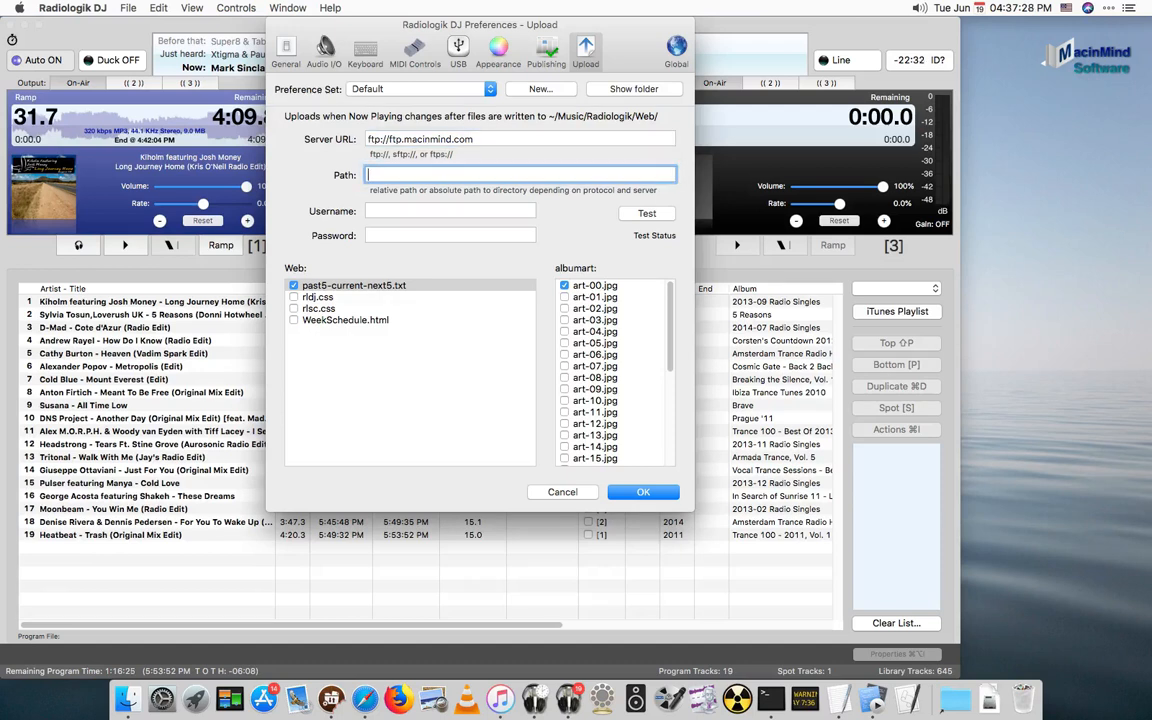
text(radio)
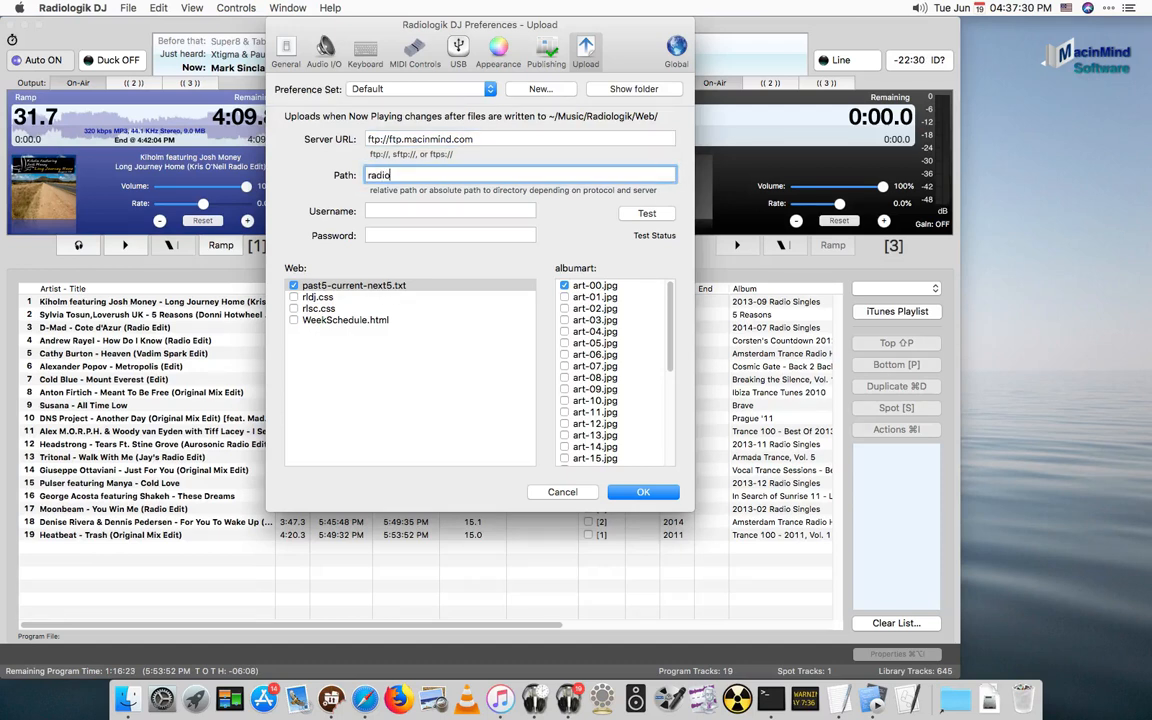
text(me)
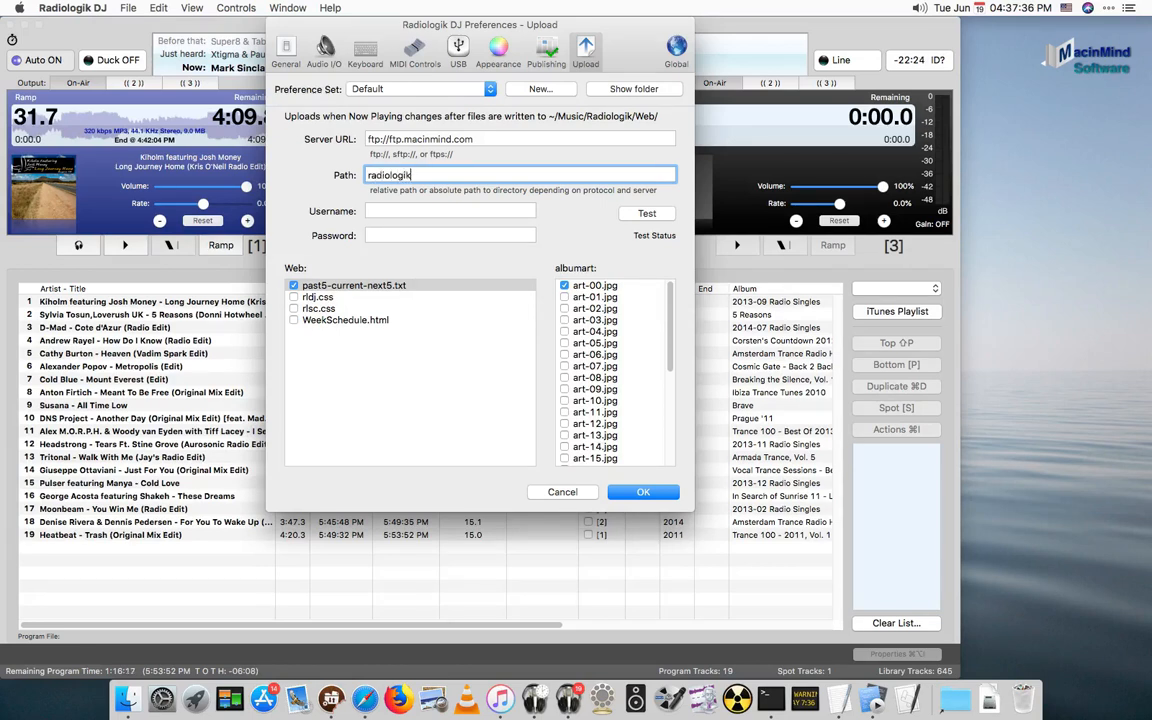
text(.com/metadata)
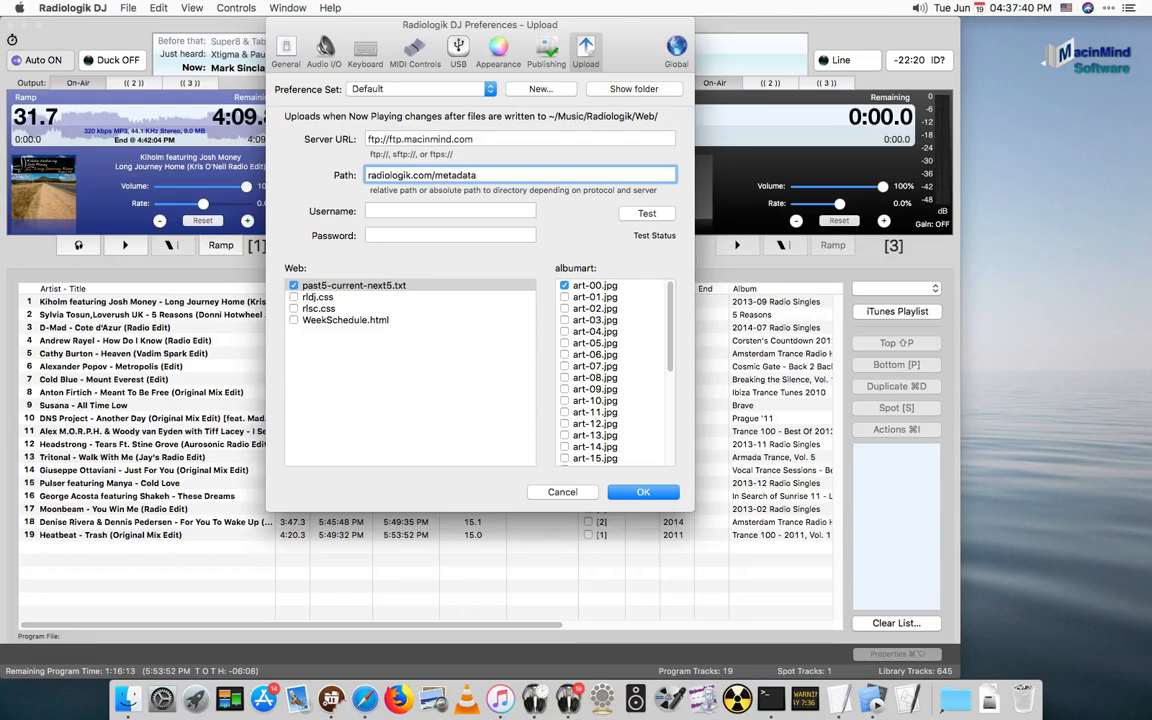
click(450, 212)
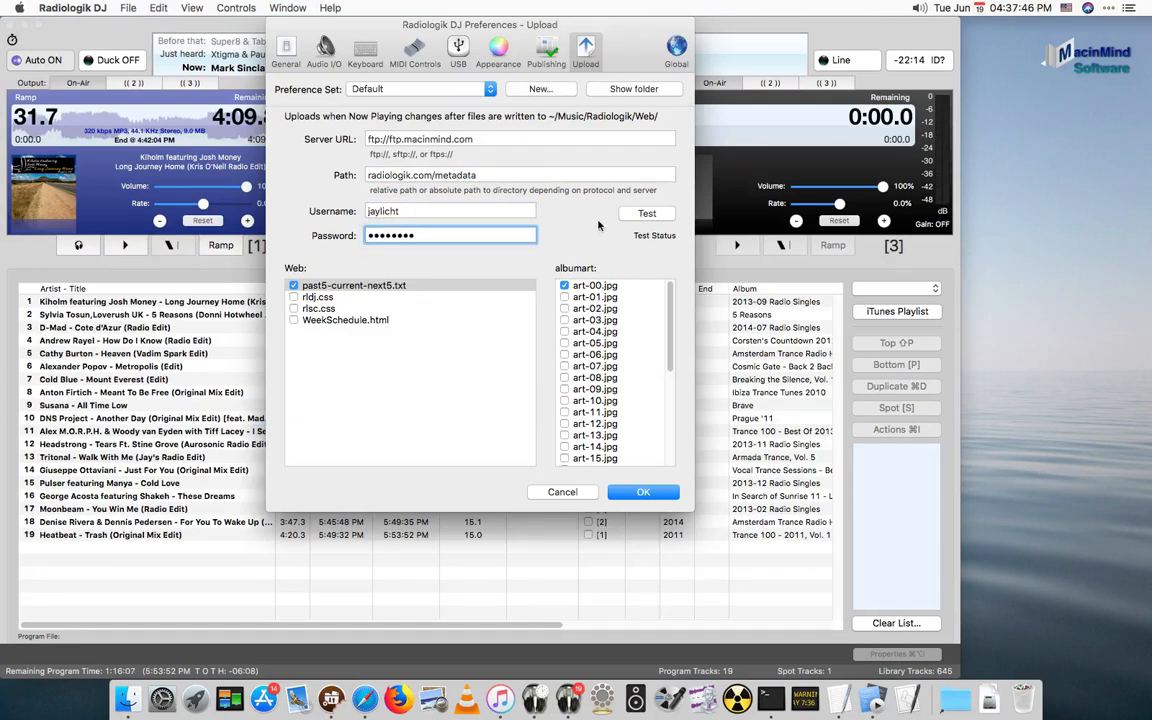
click(646, 212)
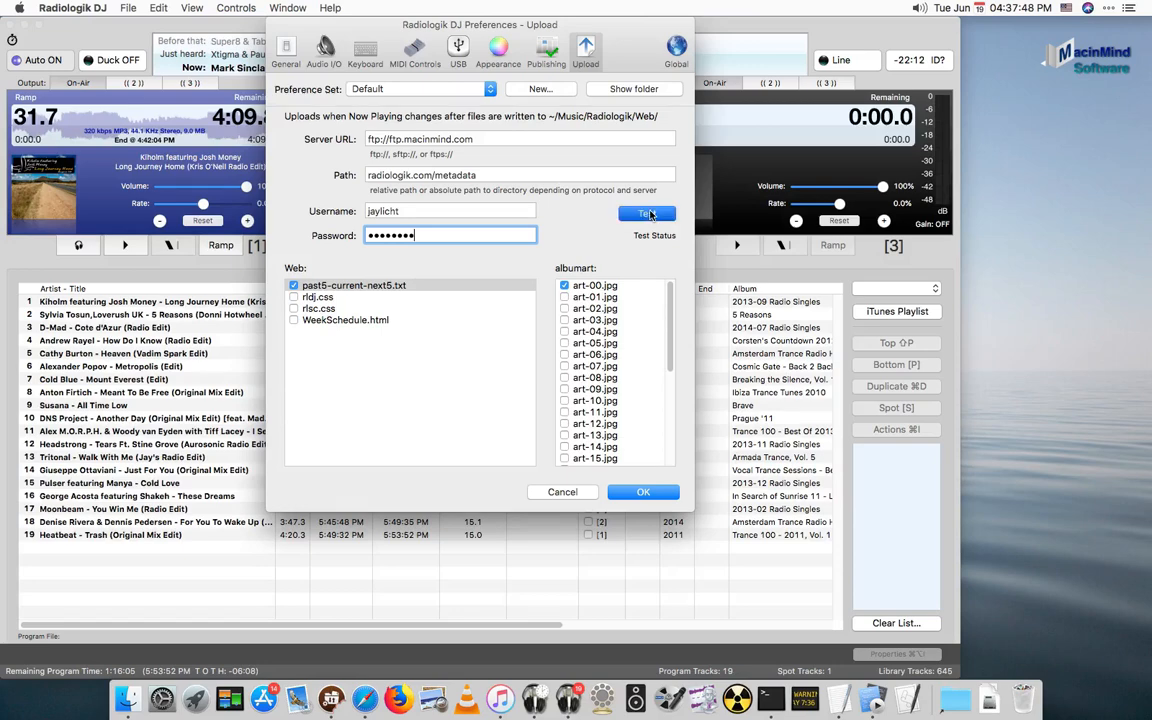
Retest the connection, preview the uploaded art-00.jpg, and save the upload settings with OK
click(646, 212)
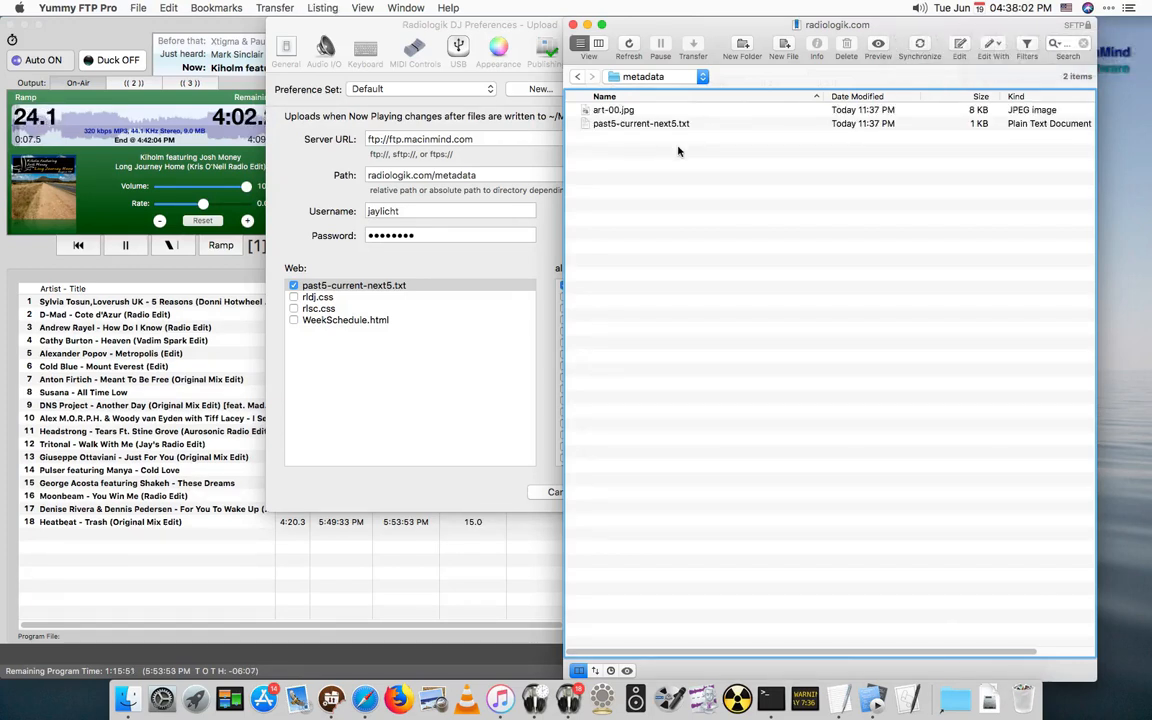
click(608, 108)
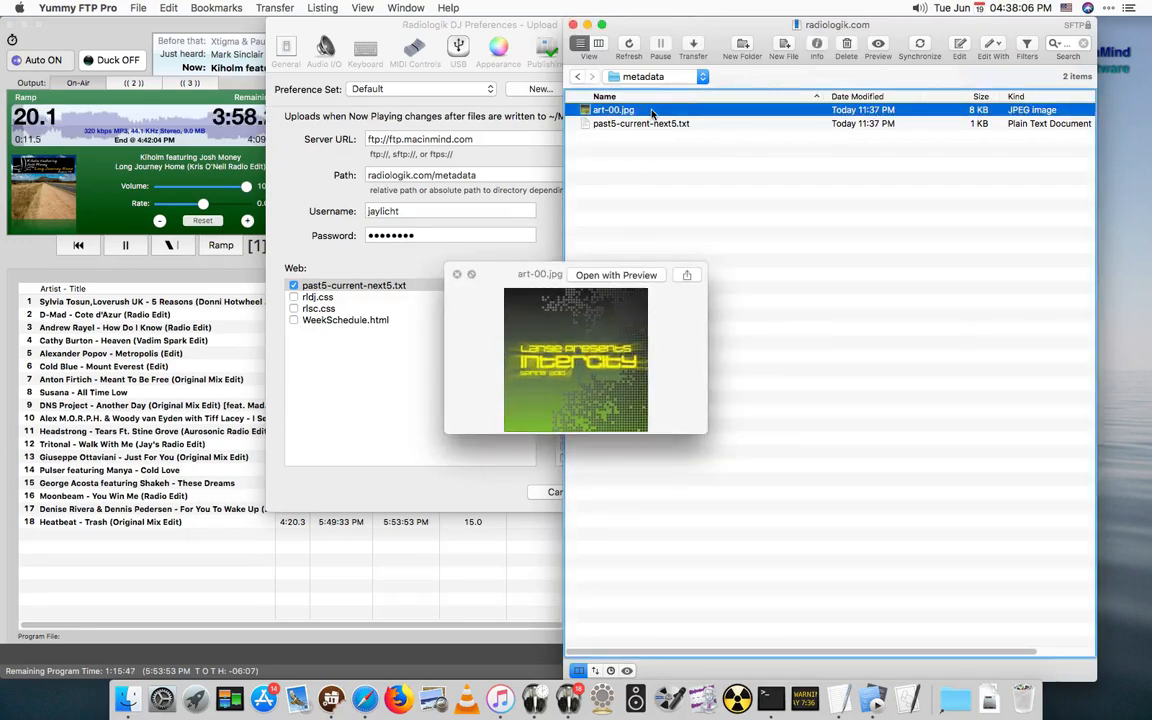
click(456, 274)
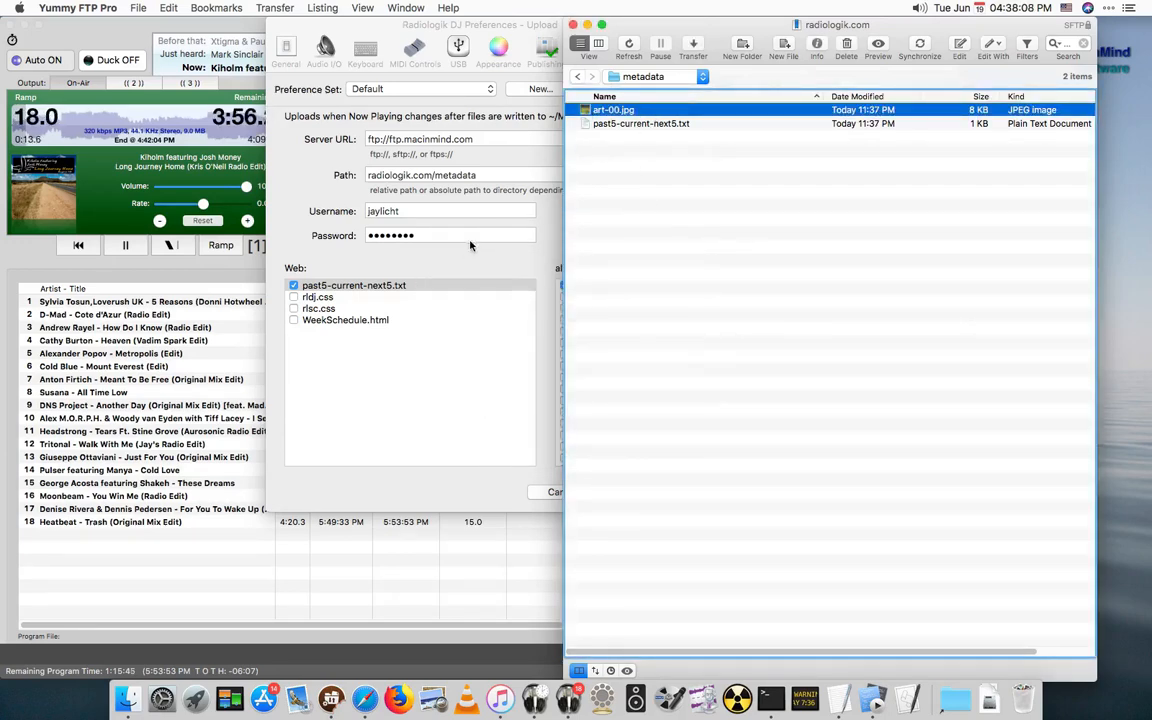
click(646, 212)
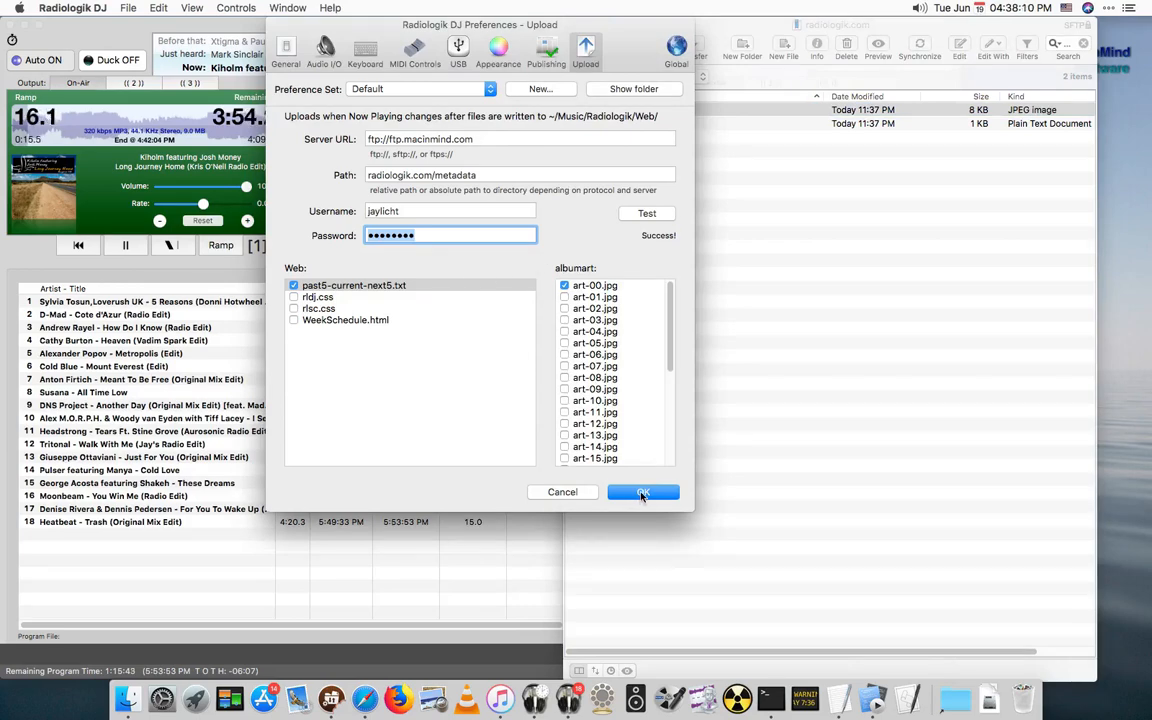
click(644, 492)
text(s)
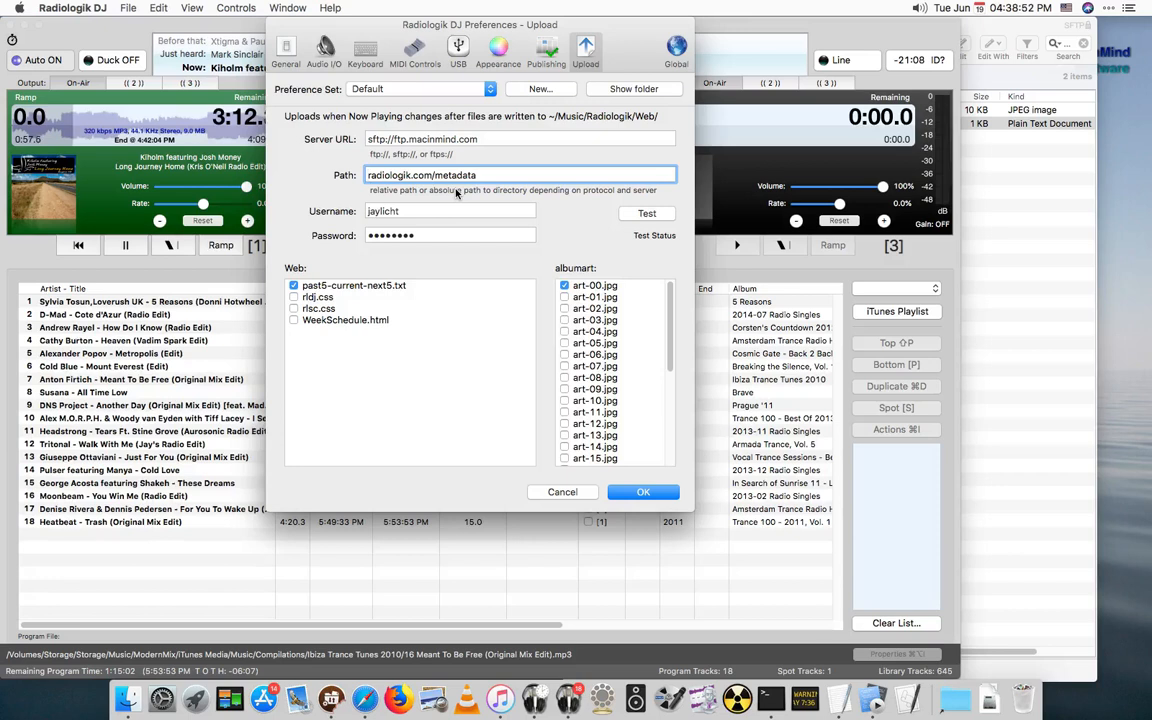
Prefix the upload path with /home/<user>/, test until it succeeds, and save with OK
text(/home)
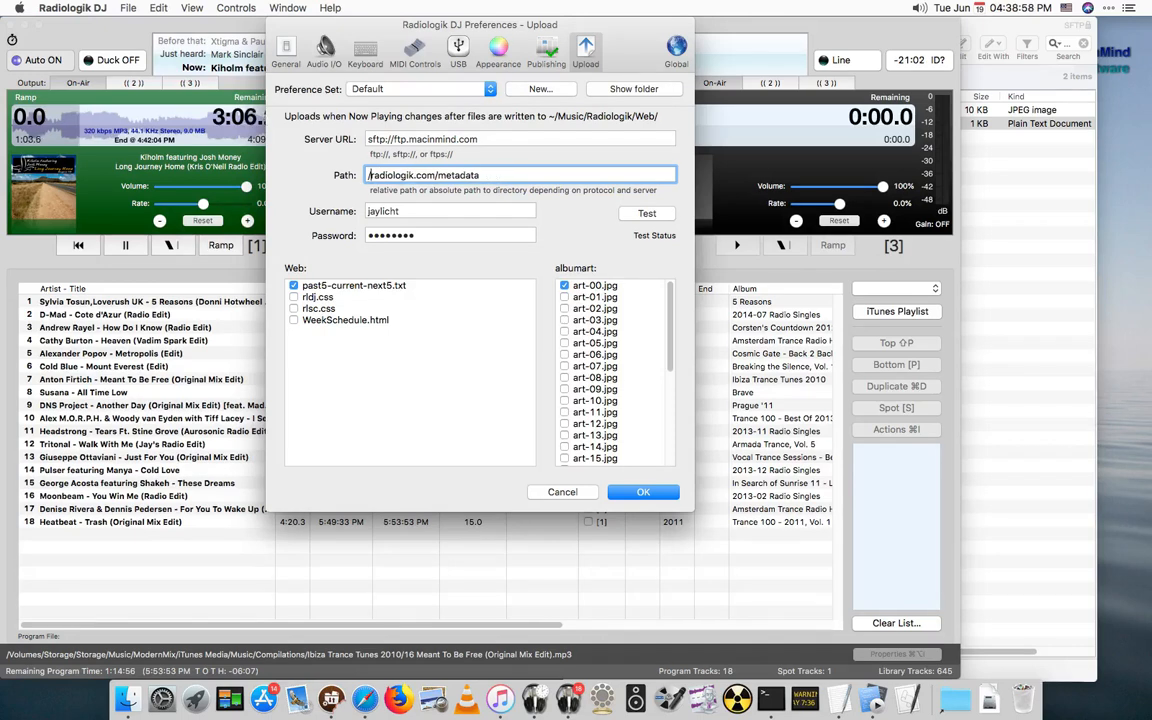
click(646, 212)
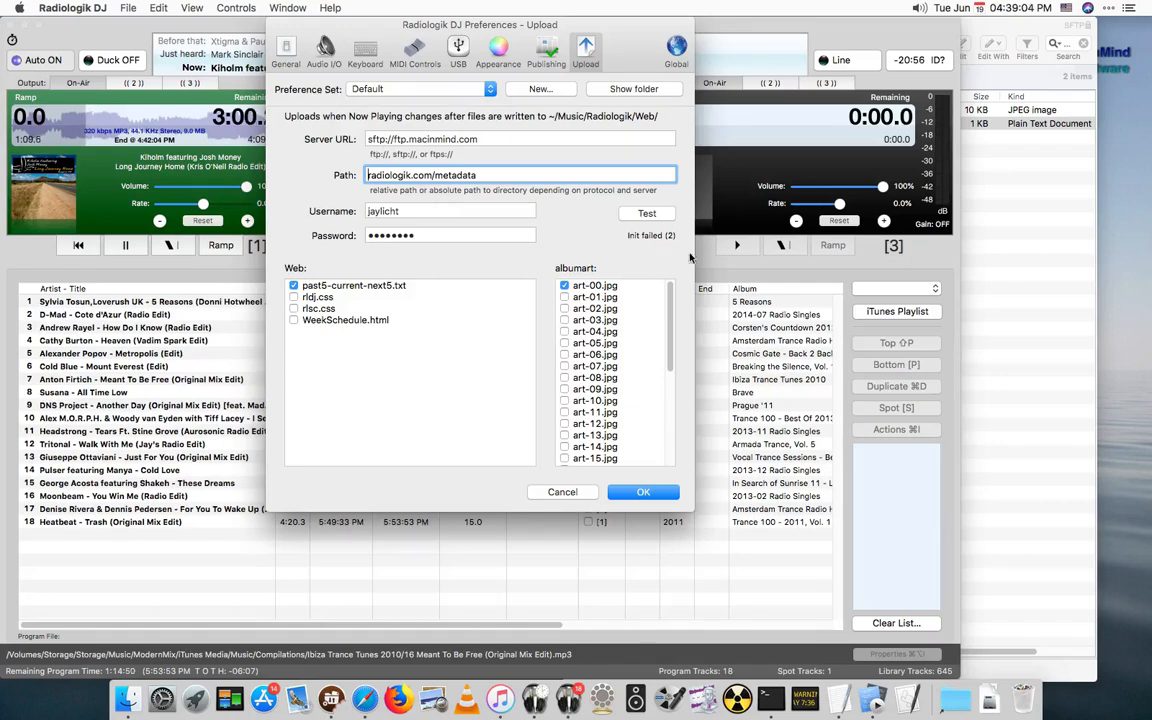
click(646, 212)
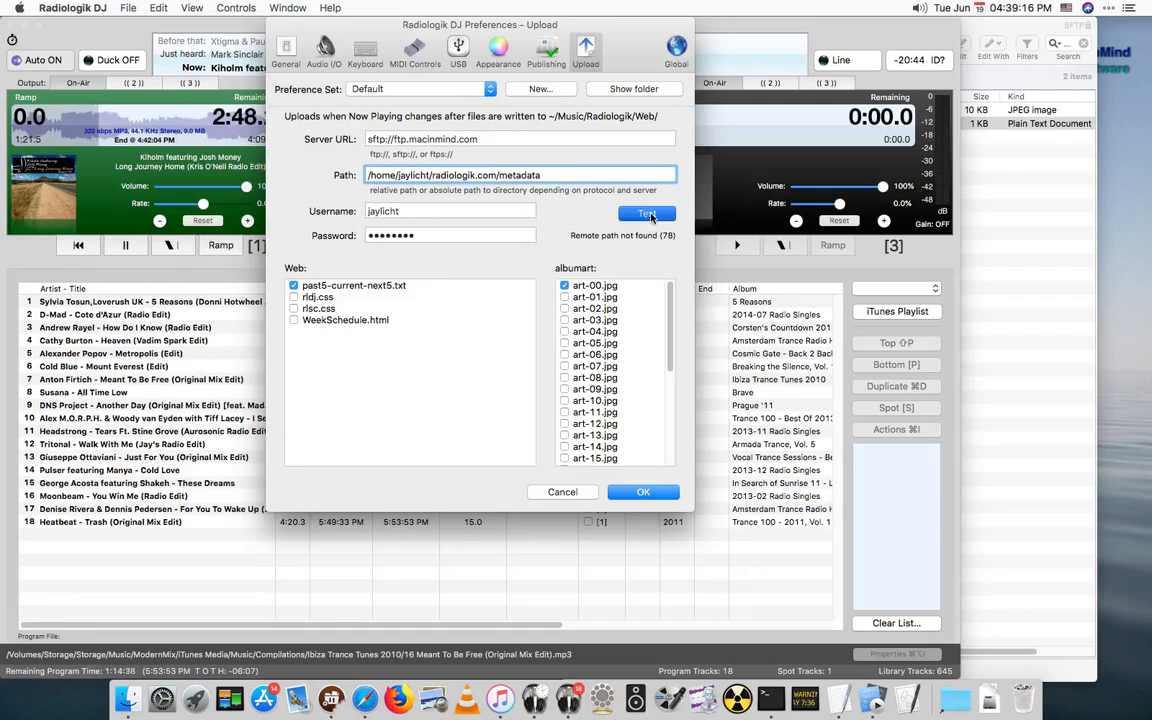
click(644, 212)
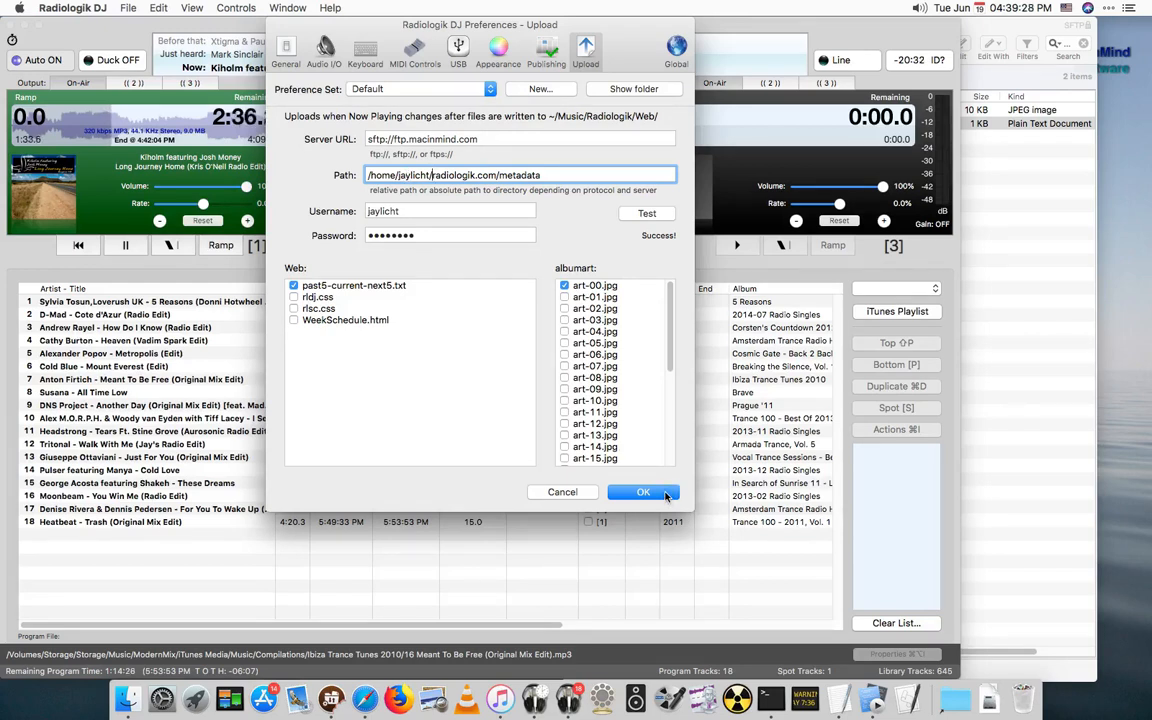
click(644, 492)
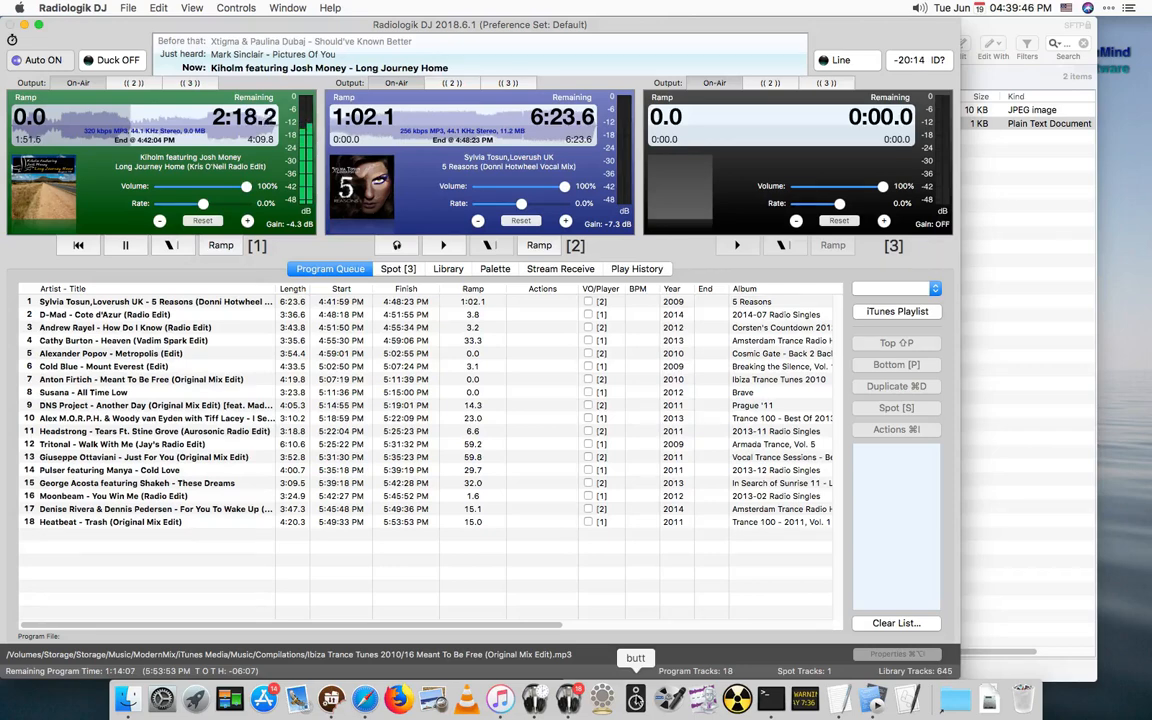
mouse_move(600, 692)
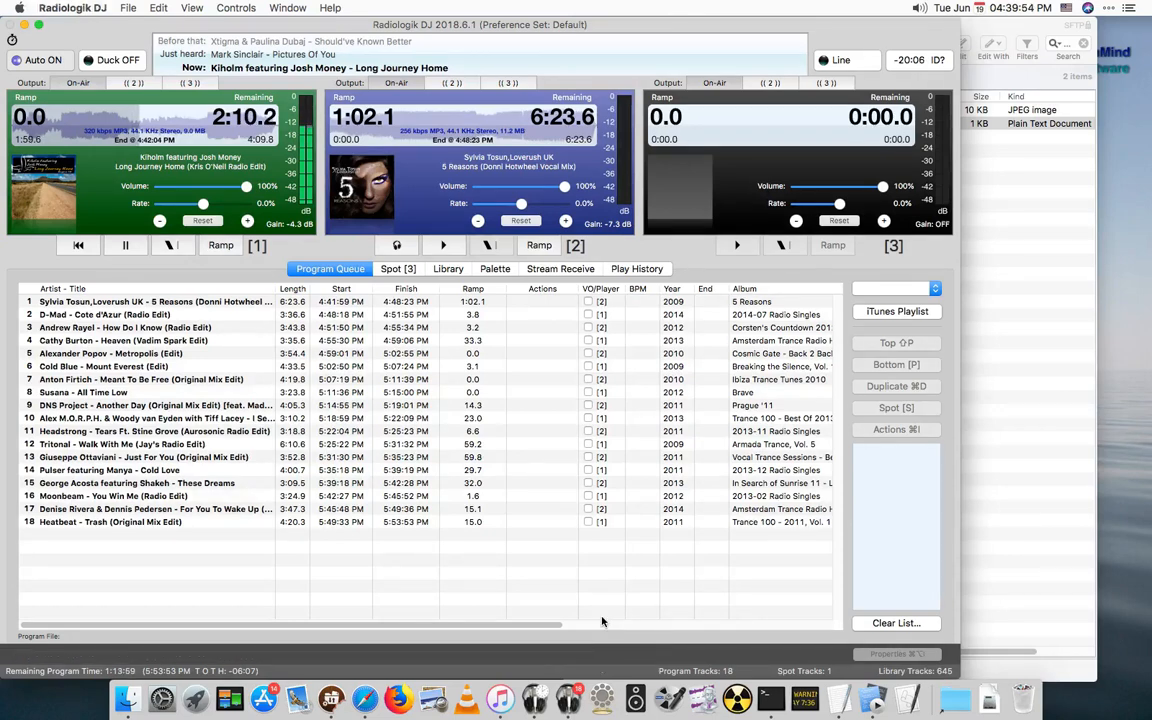
Glance at the Upload preferences, then open Radiologik DJ Help to the File Publishing page
click(584, 48)
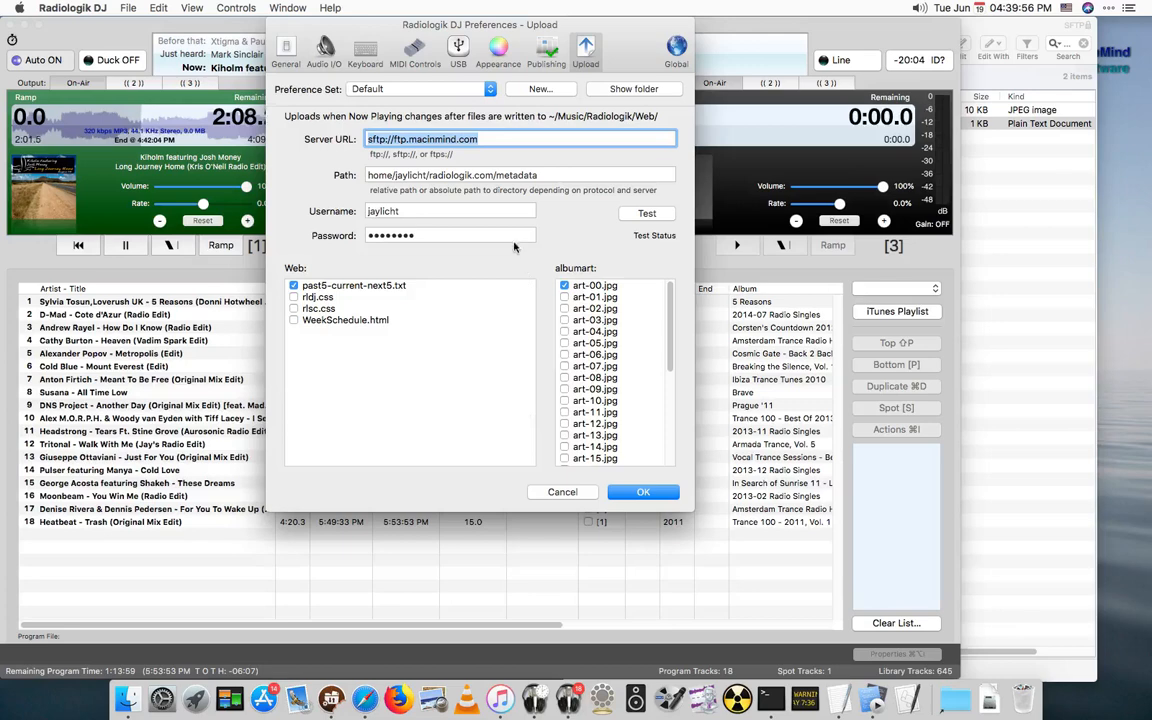
click(324, 50)
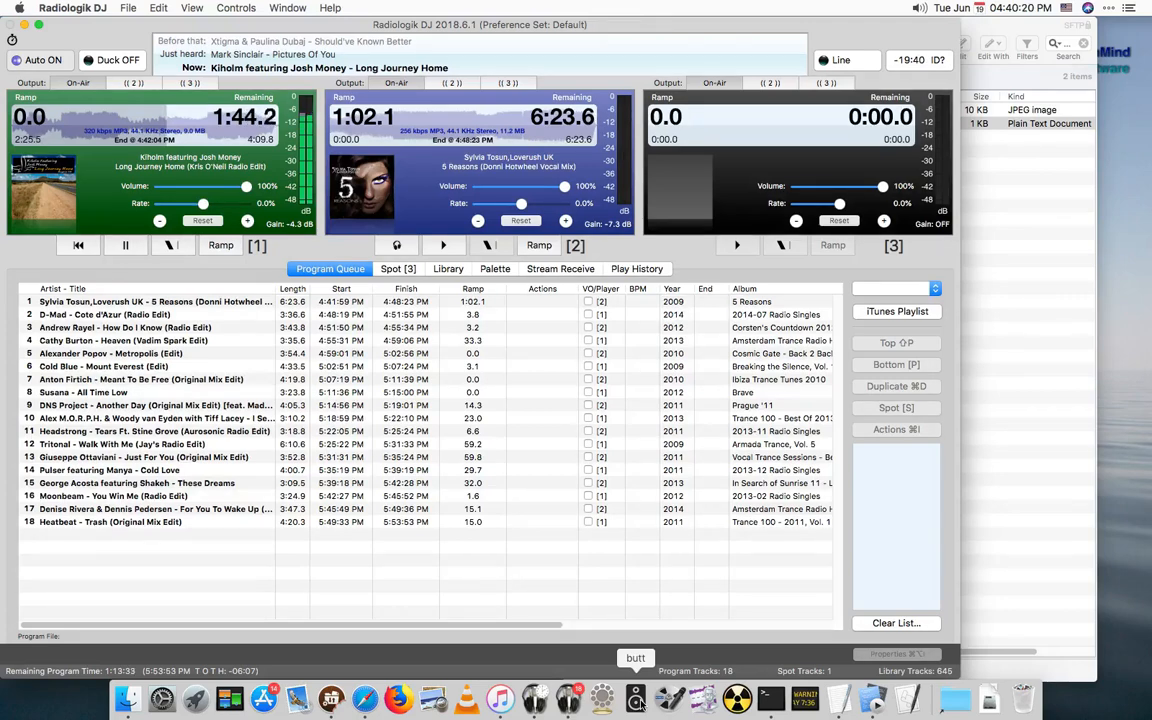
mouse_move(616, 598)
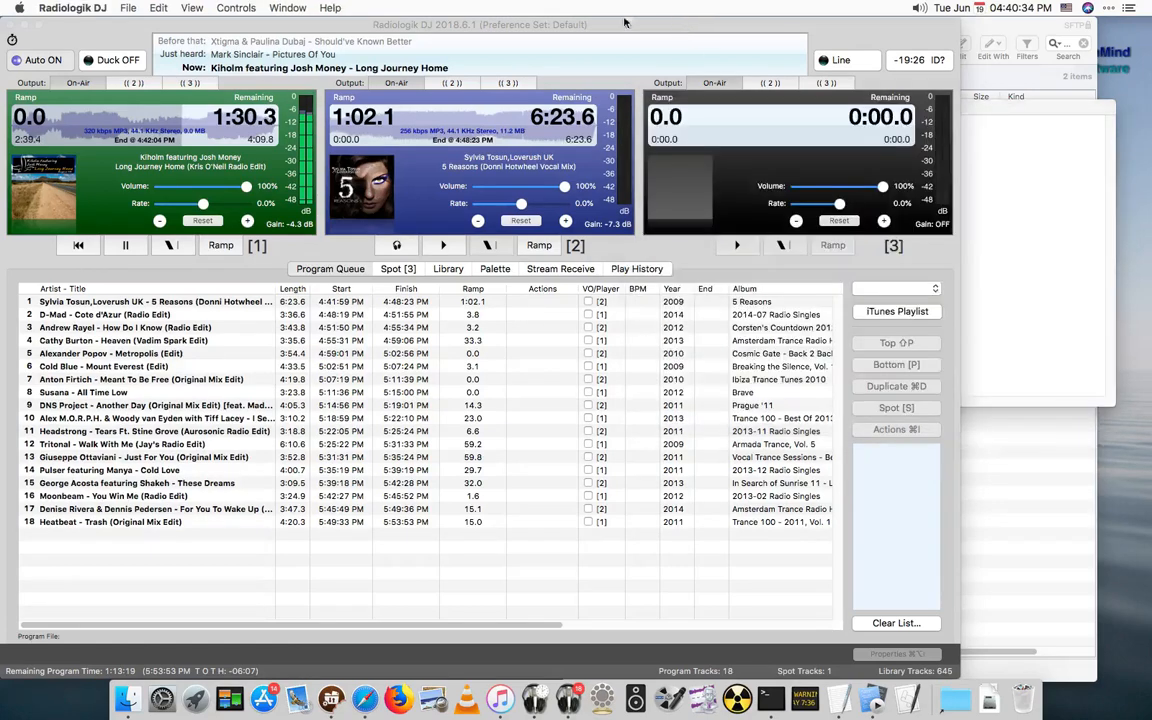
click(330, 8)
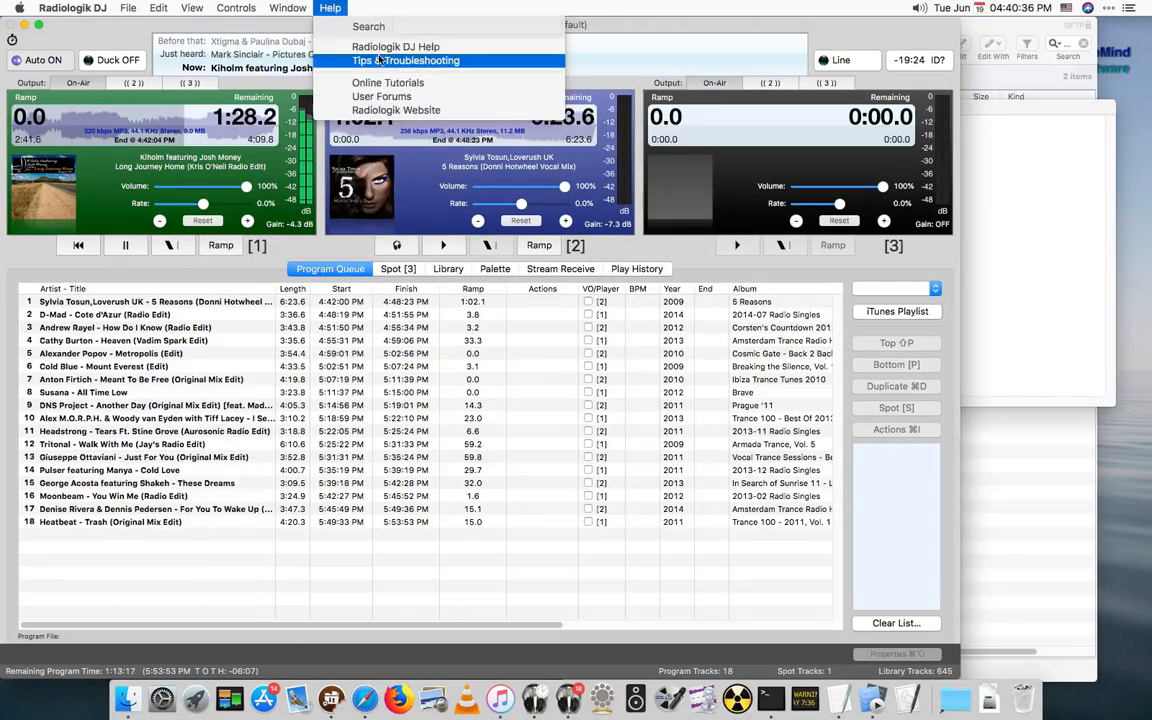
click(406, 44)
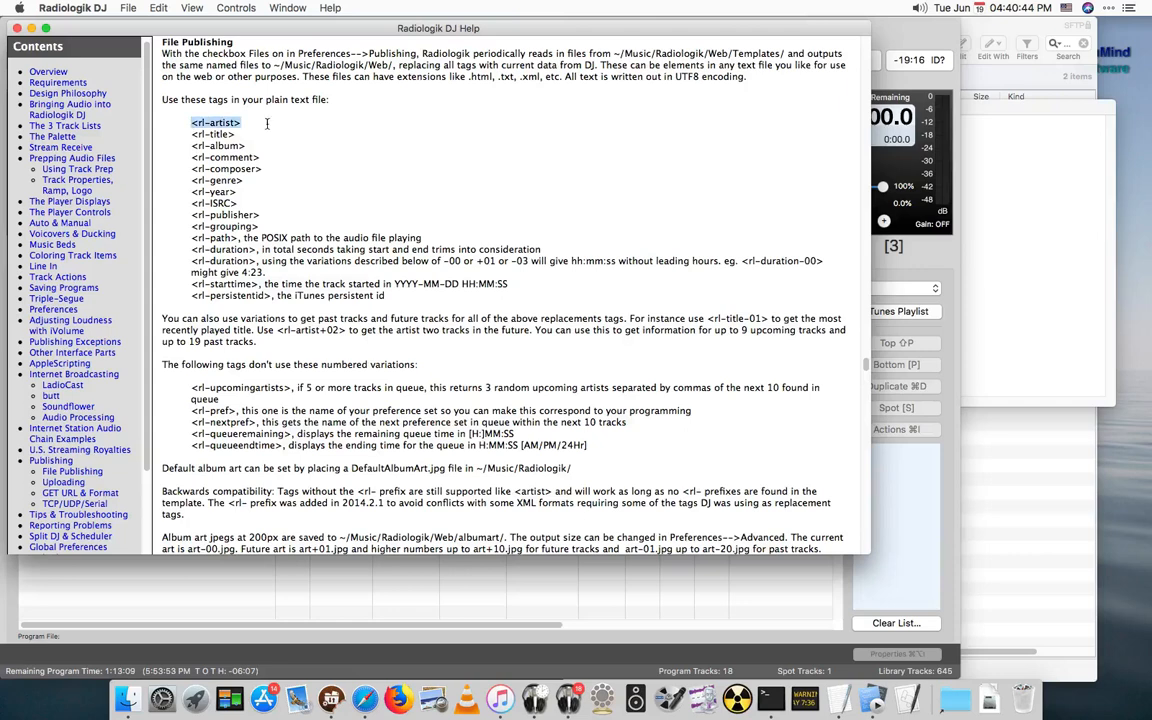
mouse_move(268, 128)
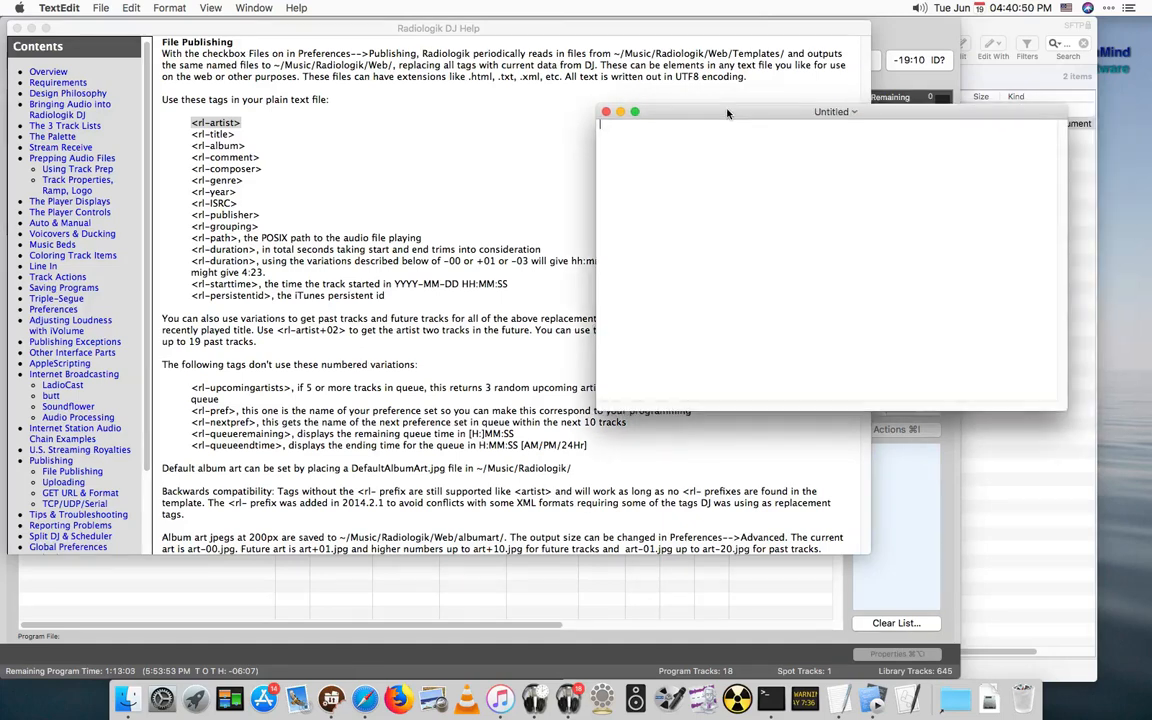
Confirm plain text, write <rl-artist> = <rl-title>, and start saving the template
click(138, 8)
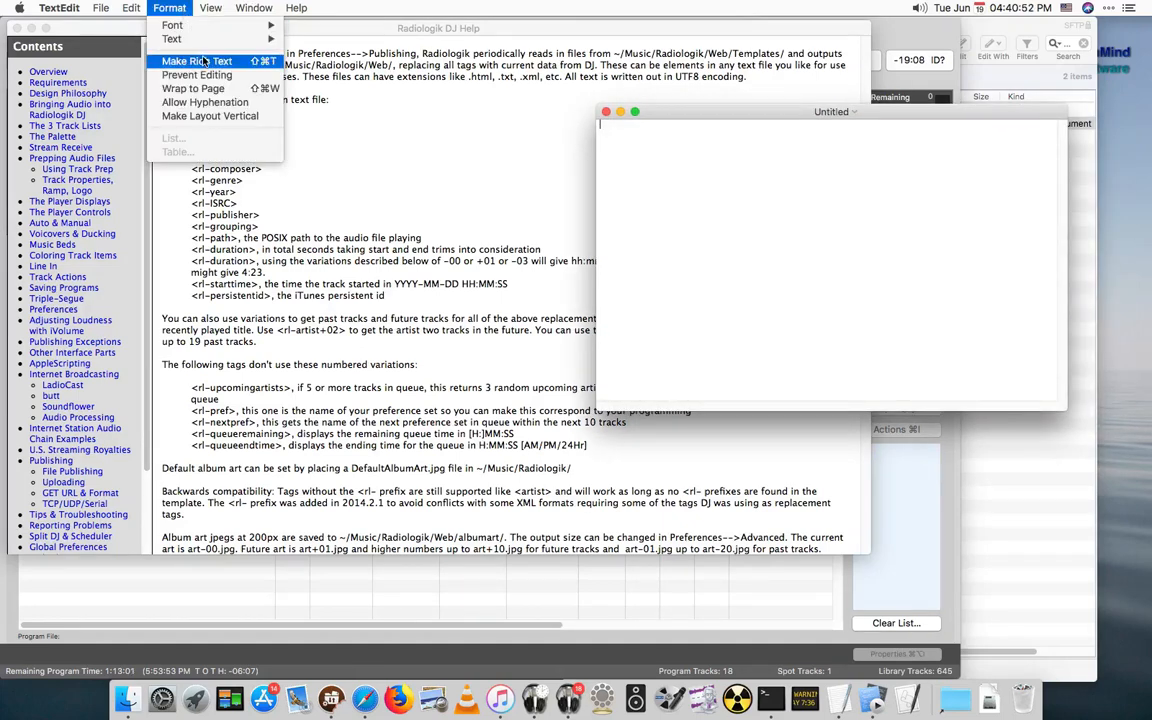
click(210, 64)
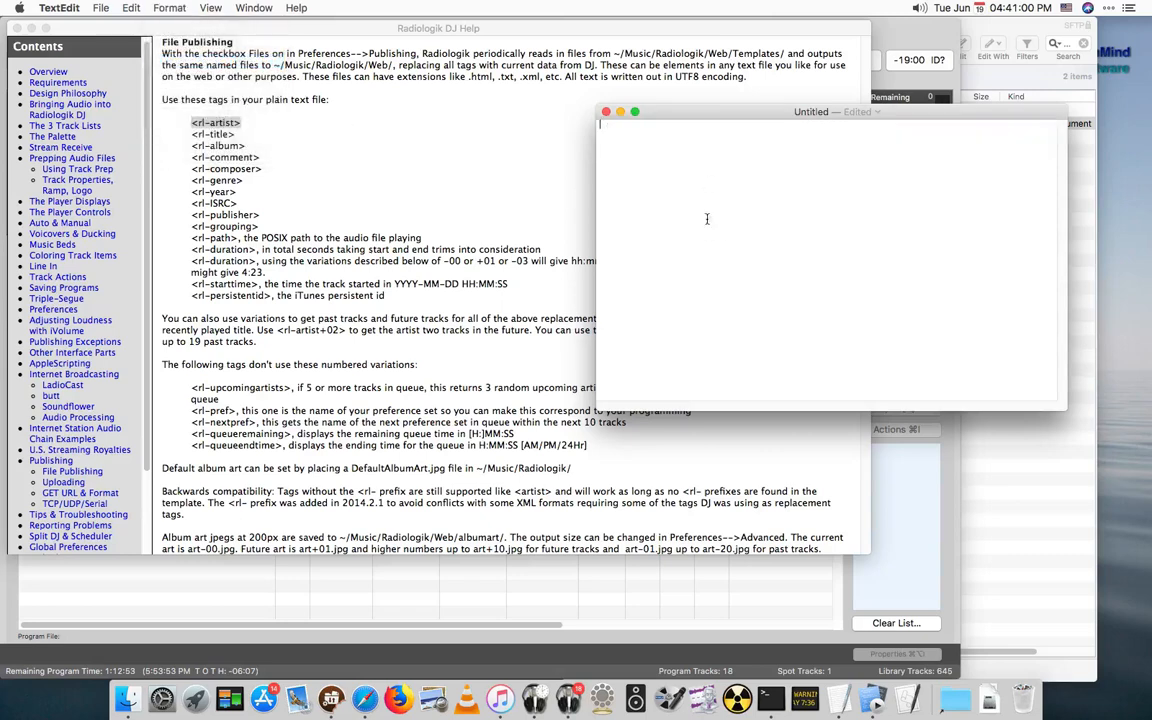
mouse_move(640, 168)
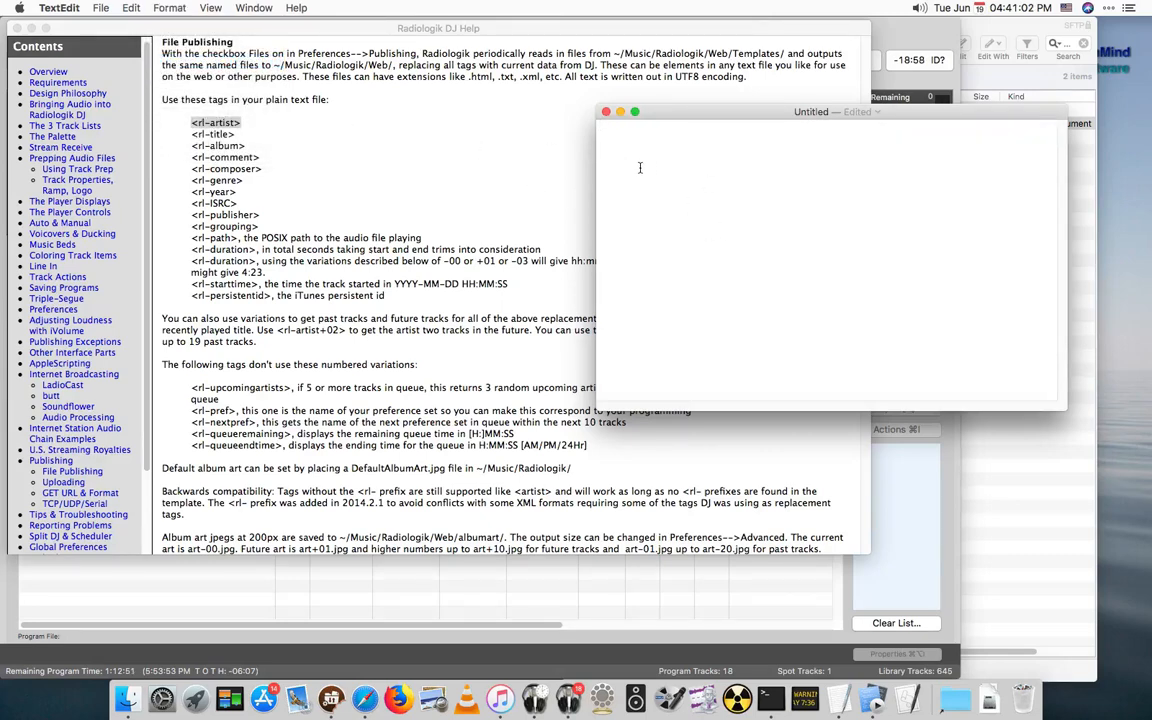
text(<rl-artist> =)
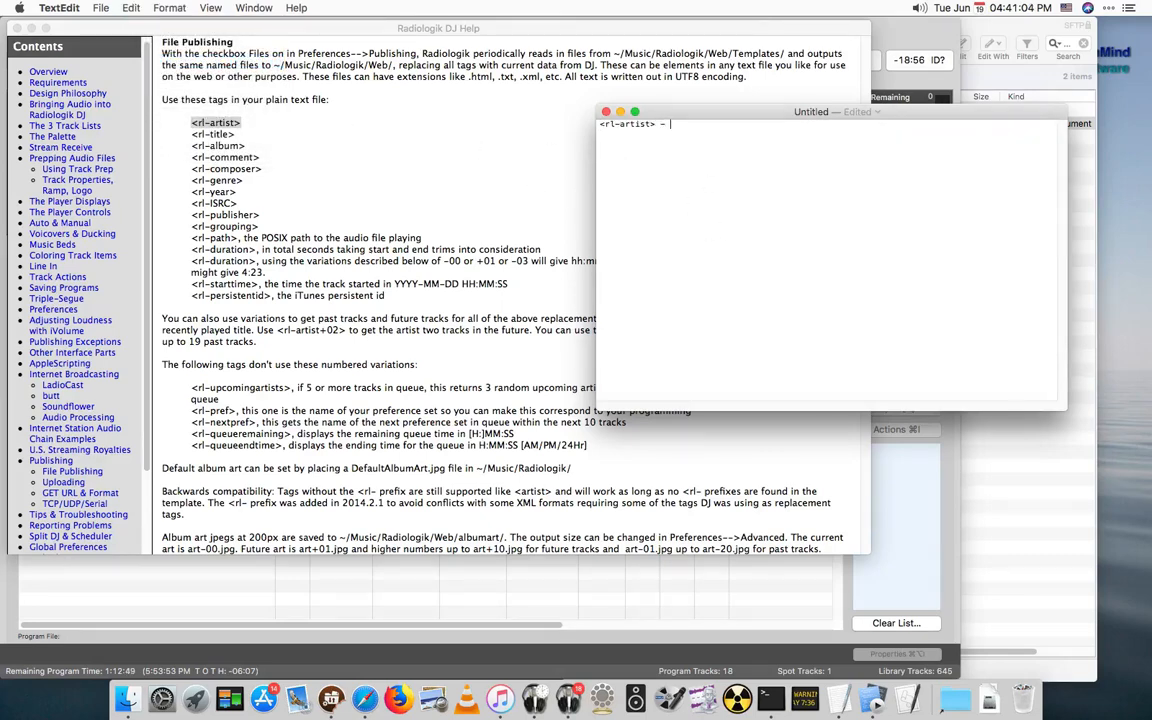
text(<rl-ti)
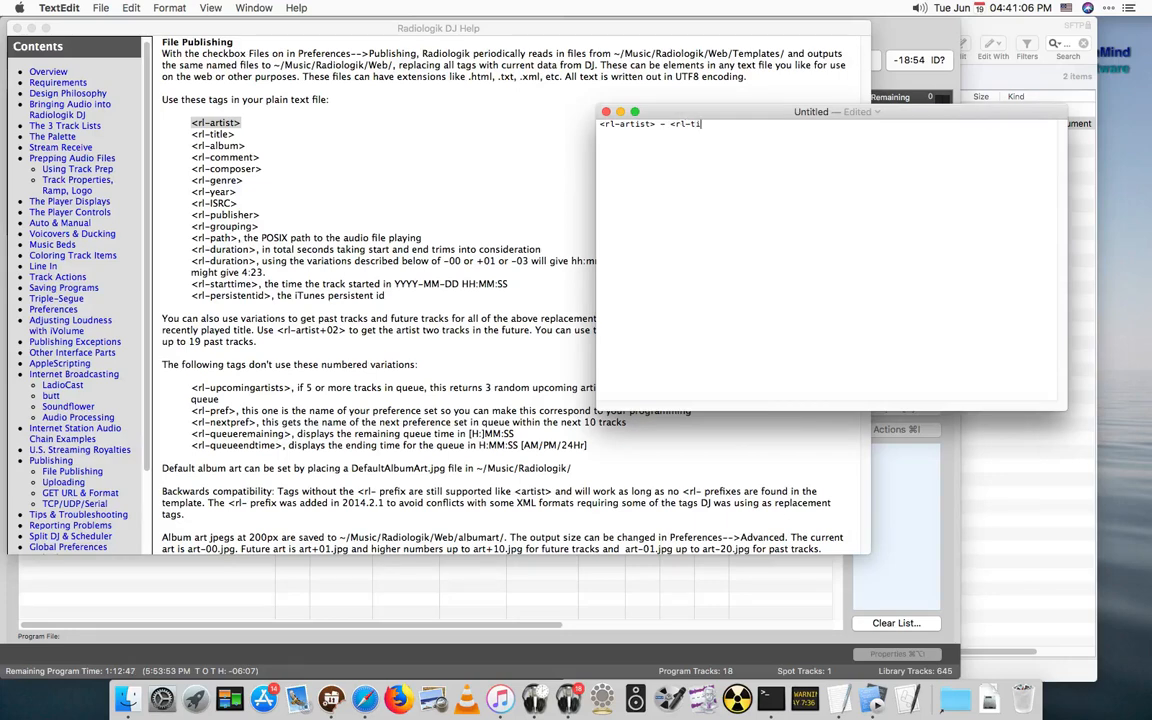
text(tle>)
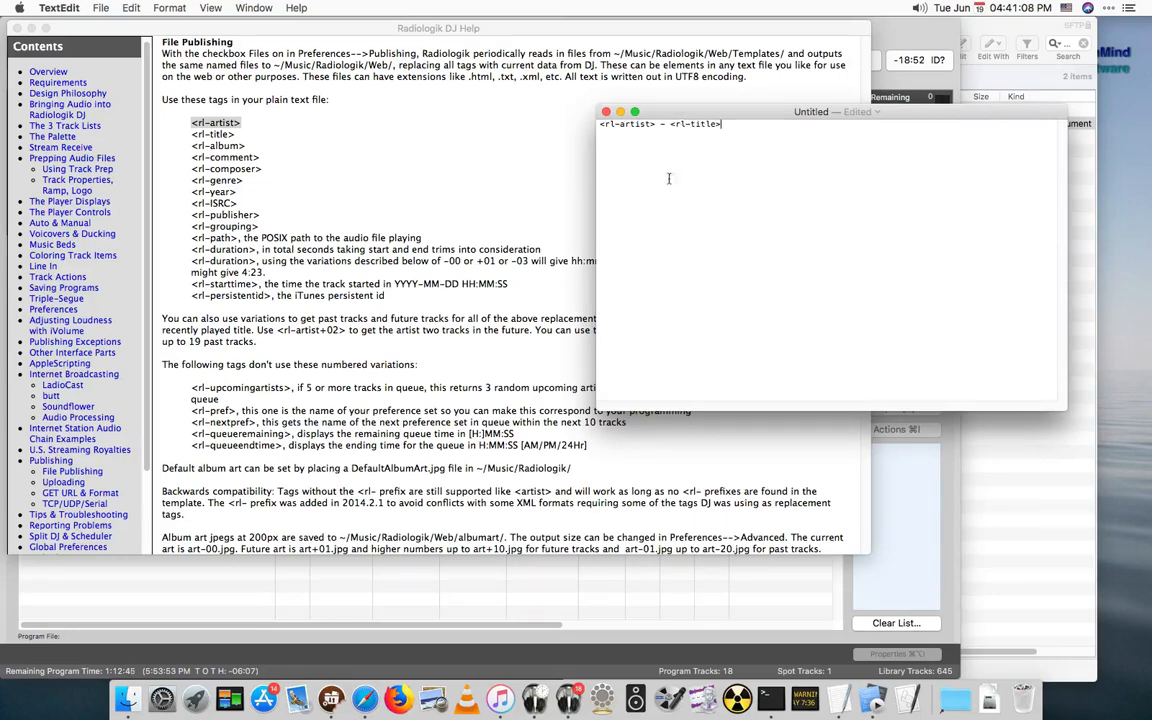
key(cmd+s)
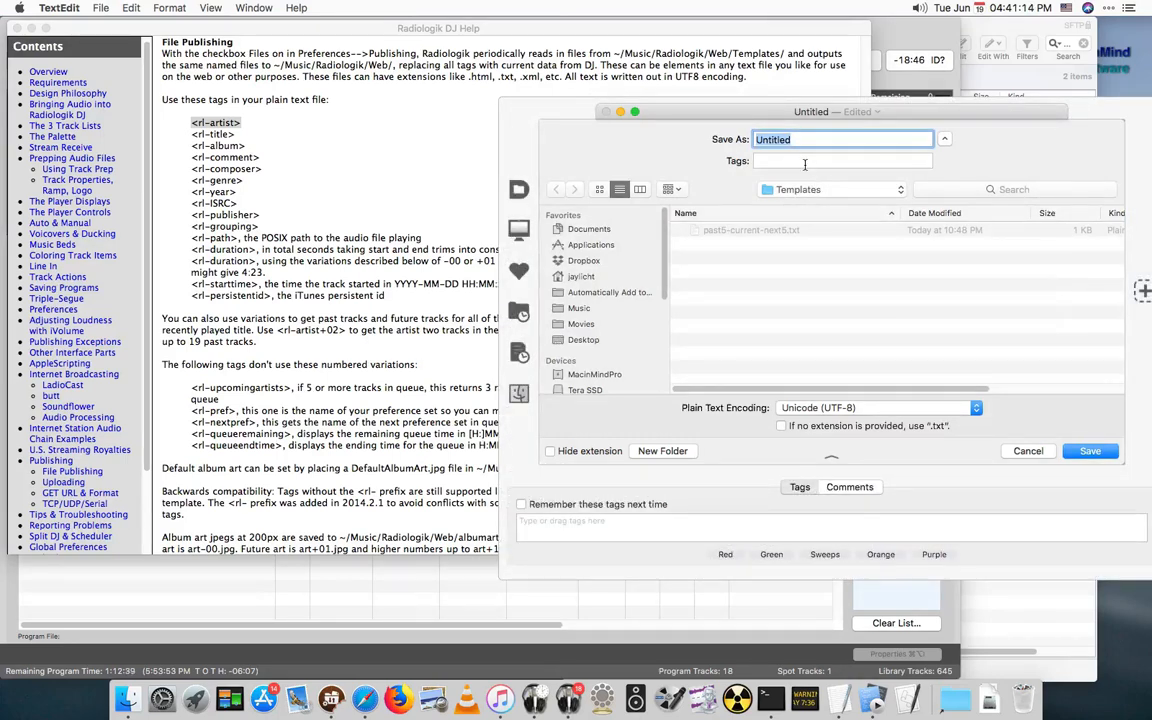
Save the template as butt.txt in Templates and launch the butt streamer
text(butt.txt)
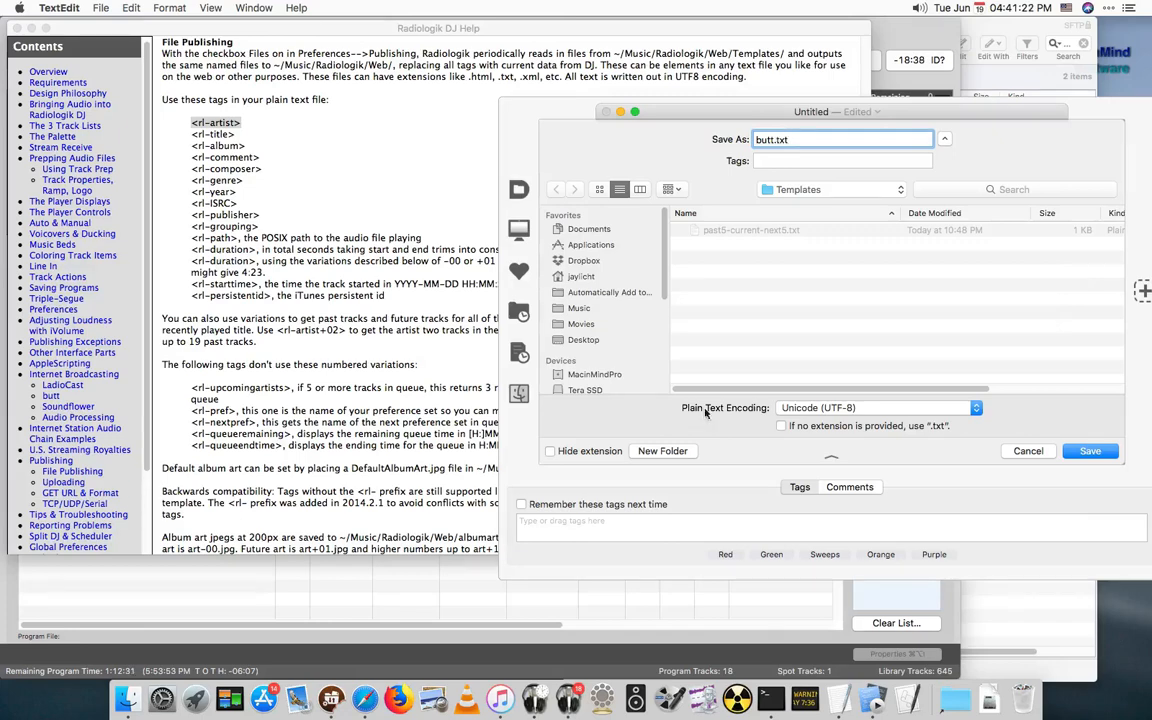
click(1092, 450)
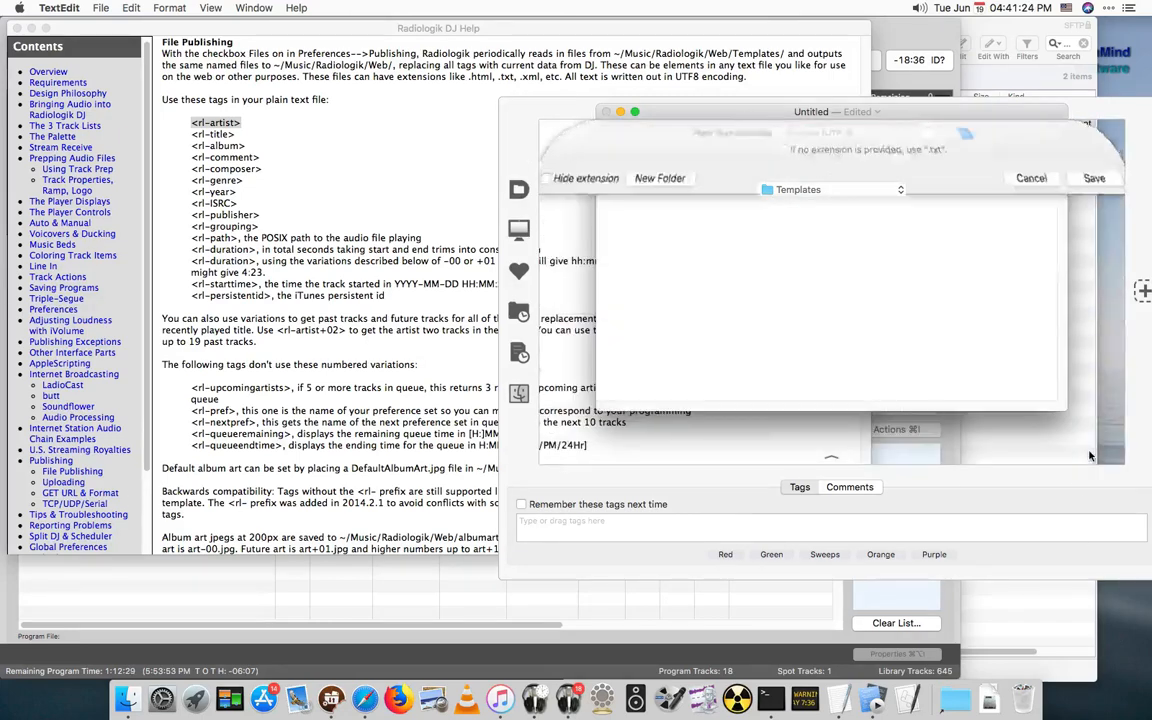
click(1032, 178)
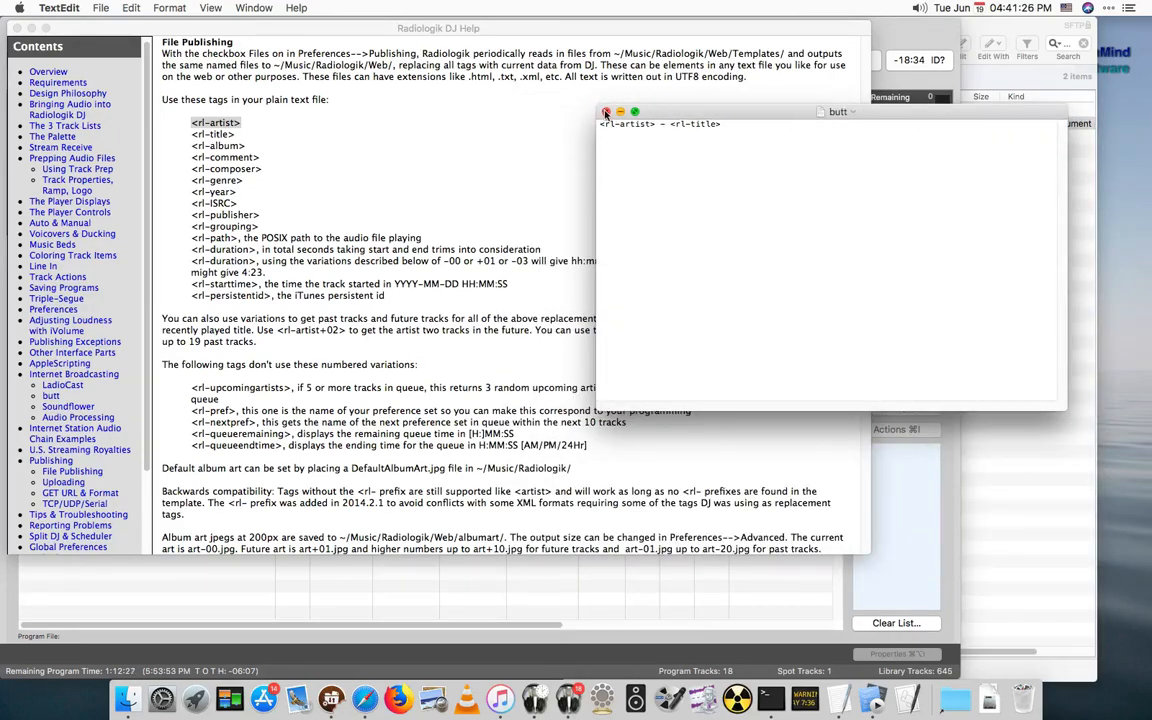
click(596, 110)
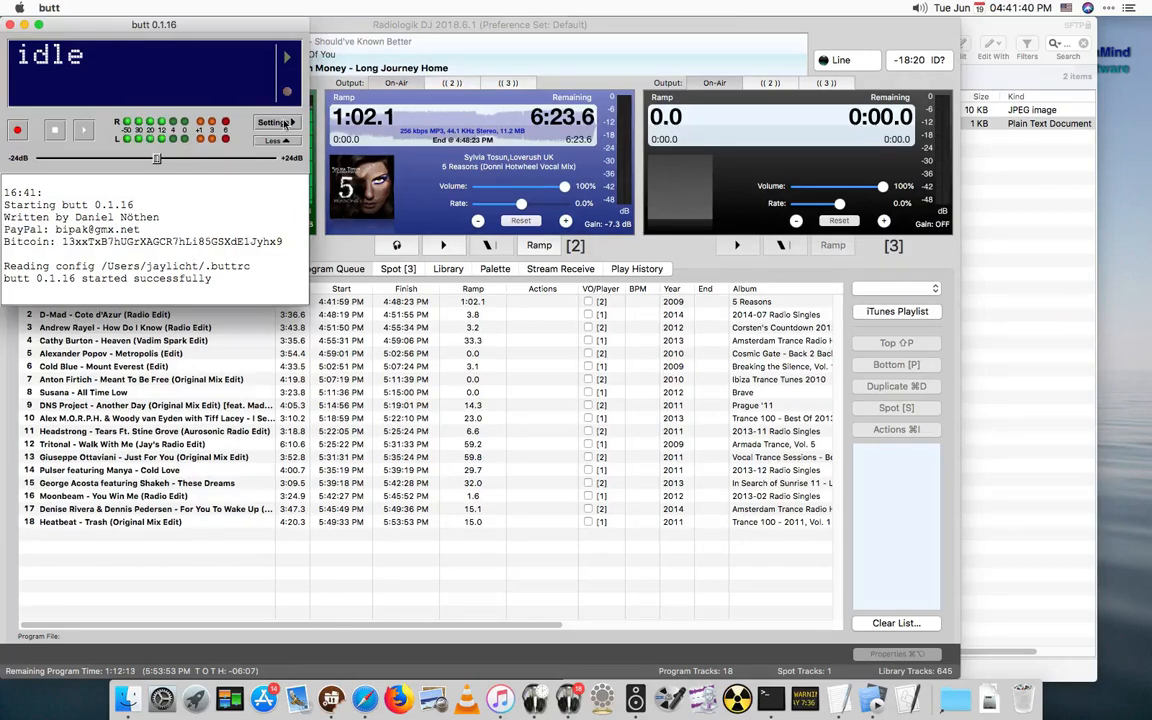
In butt's Stream settings, set 'Update song name from file' to Web/butt.txt
click(272, 124)
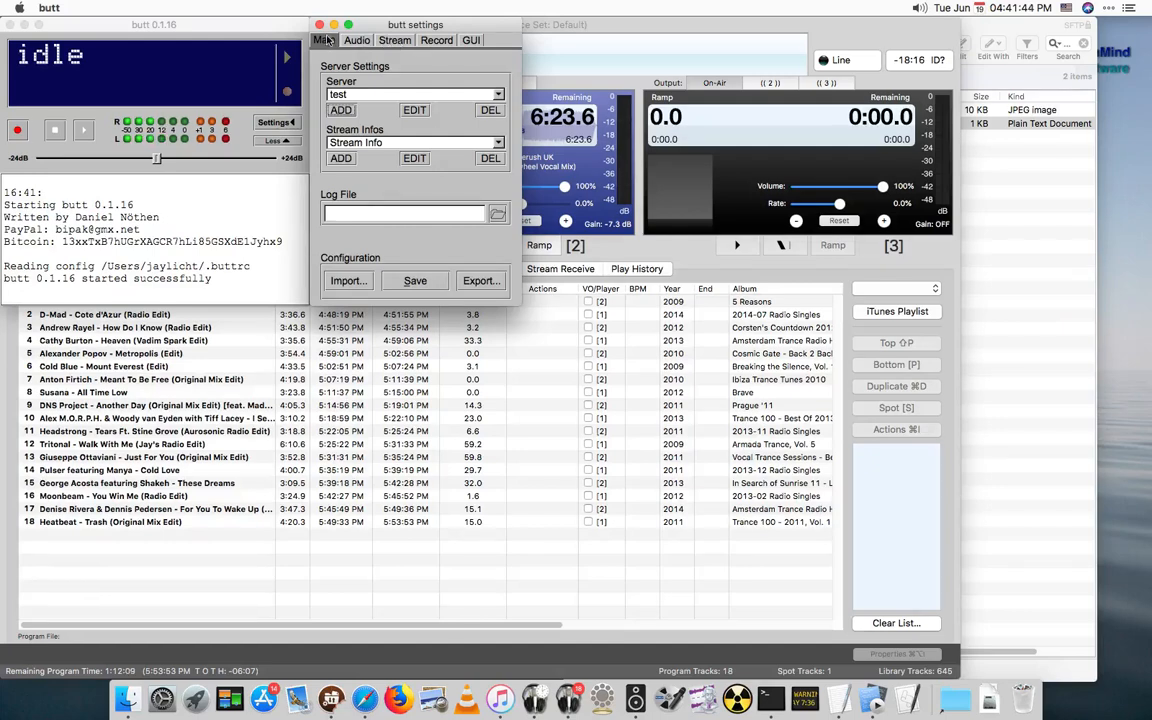
click(394, 40)
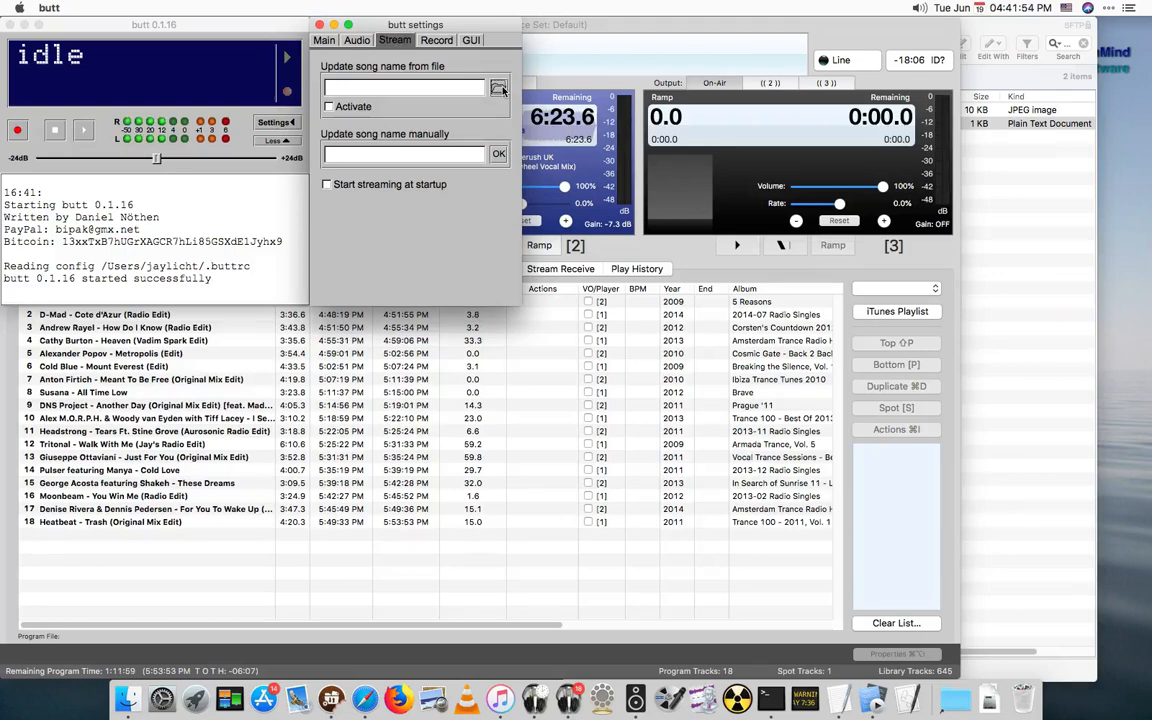
click(500, 88)
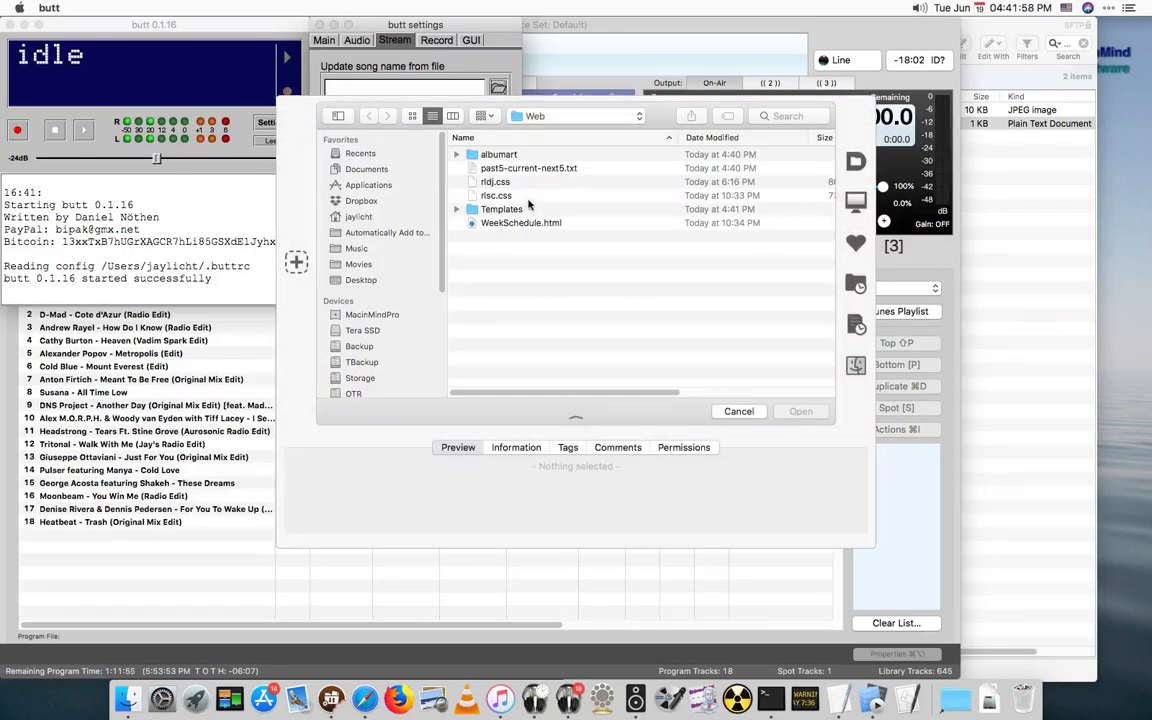
click(526, 168)
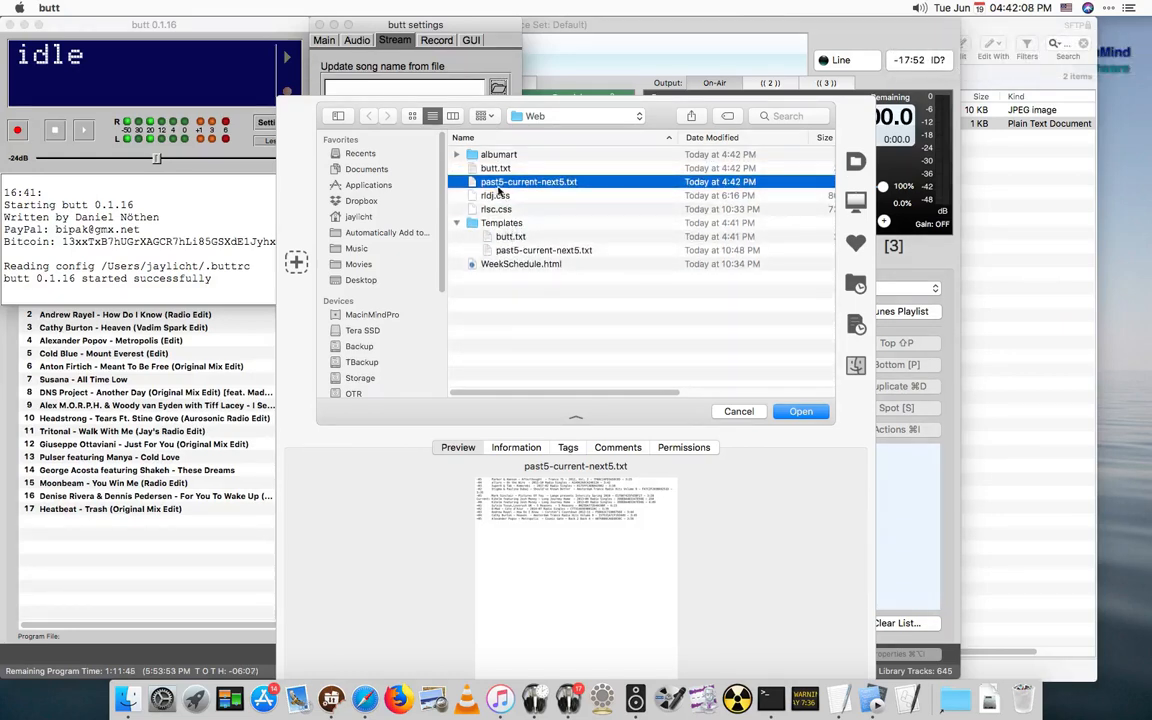
click(496, 168)
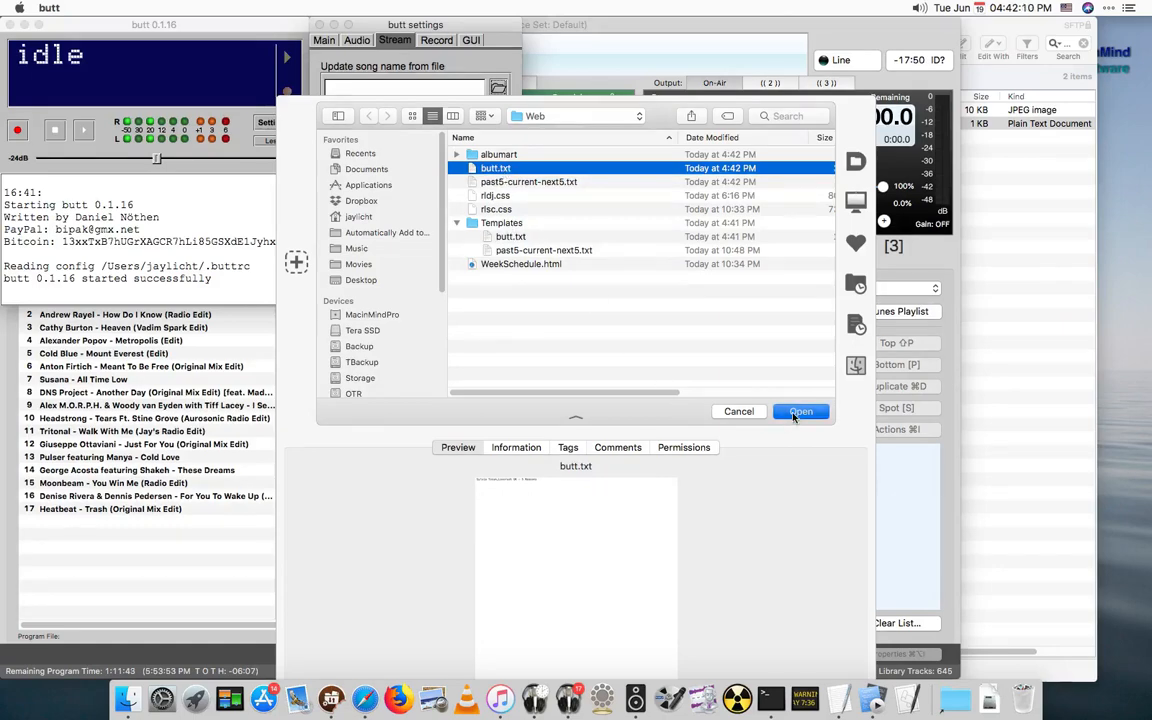
click(800, 412)
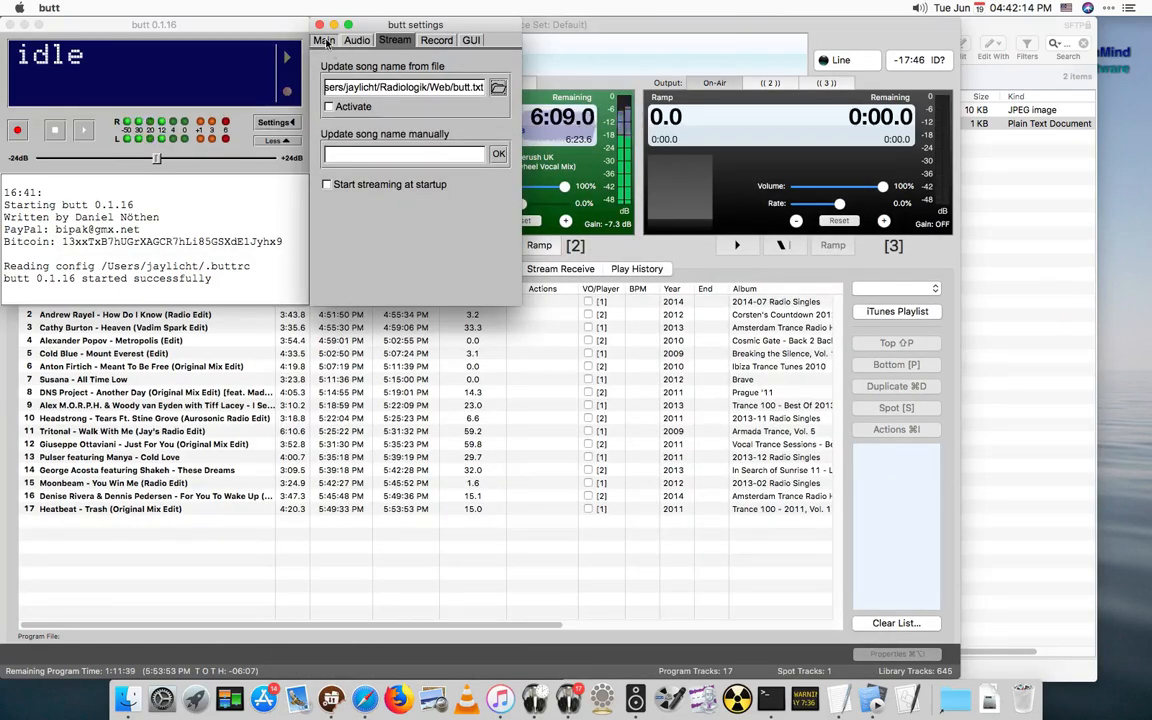
Capture audio from the Soundflower device, keep server 'test', and start the Icecast stream
click(356, 40)
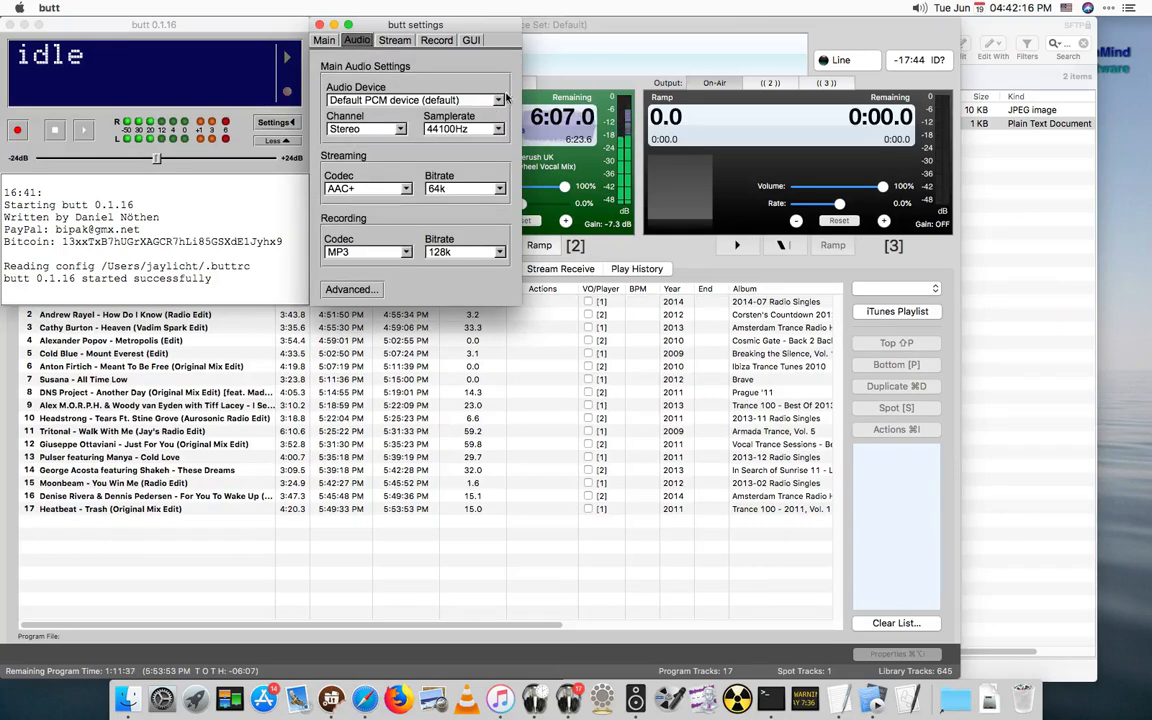
click(412, 100)
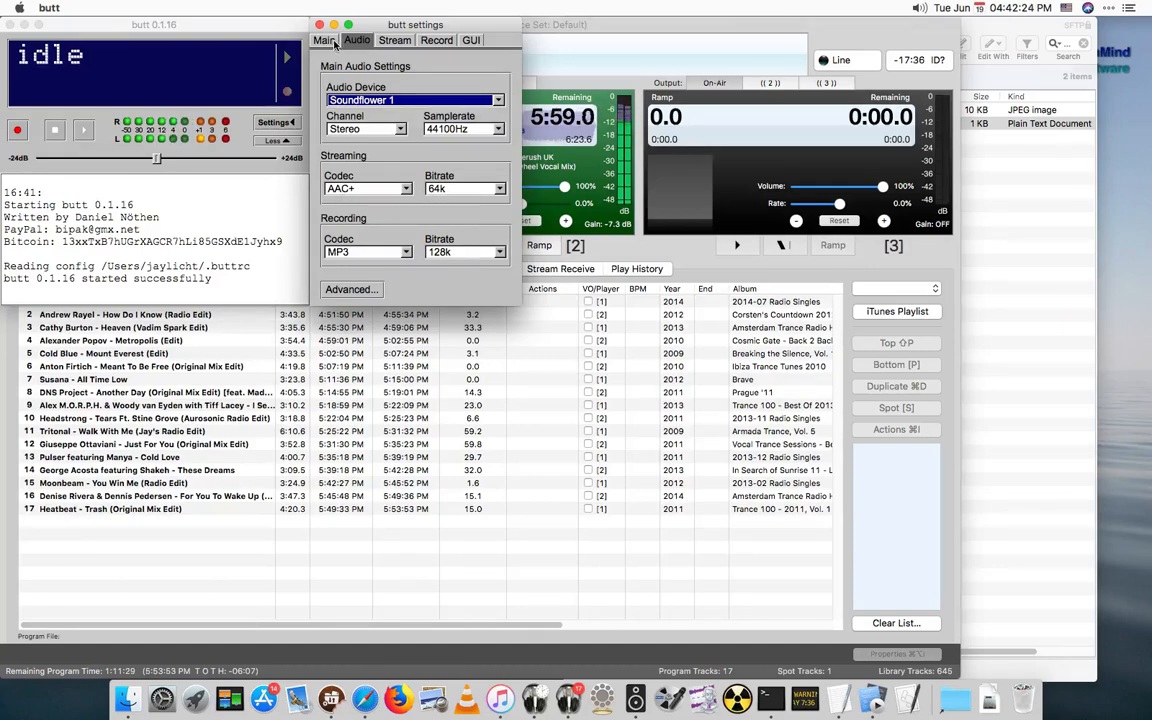
click(322, 40)
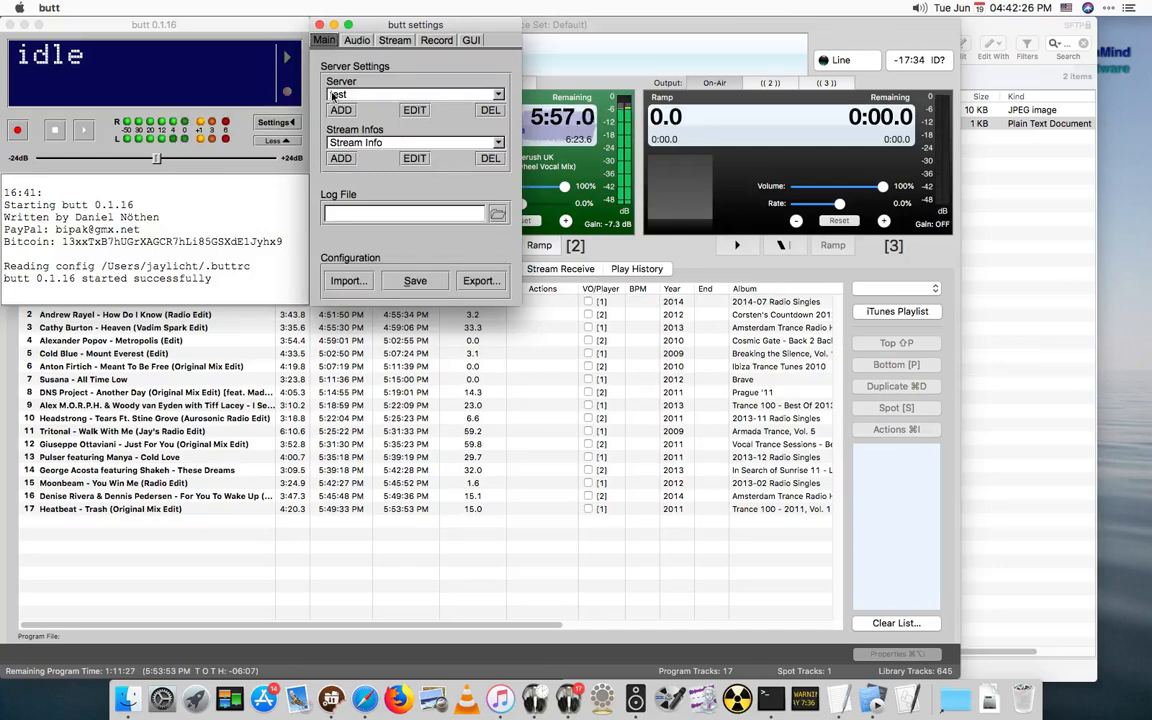
click(404, 108)
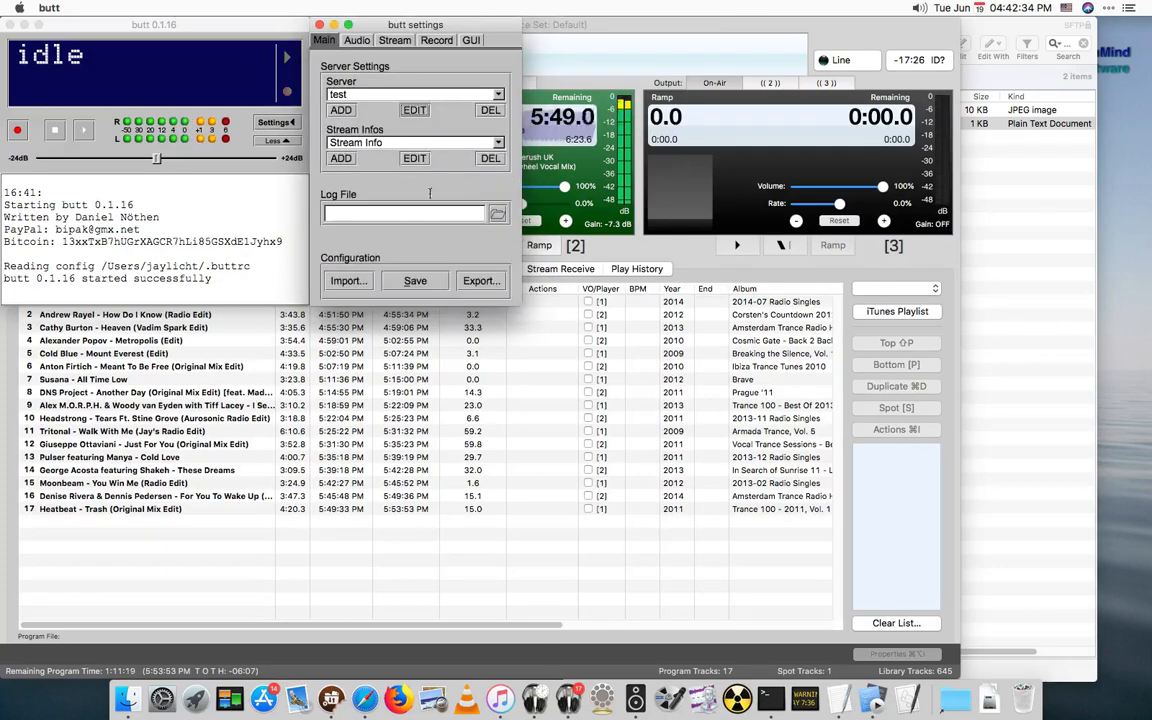
click(412, 158)
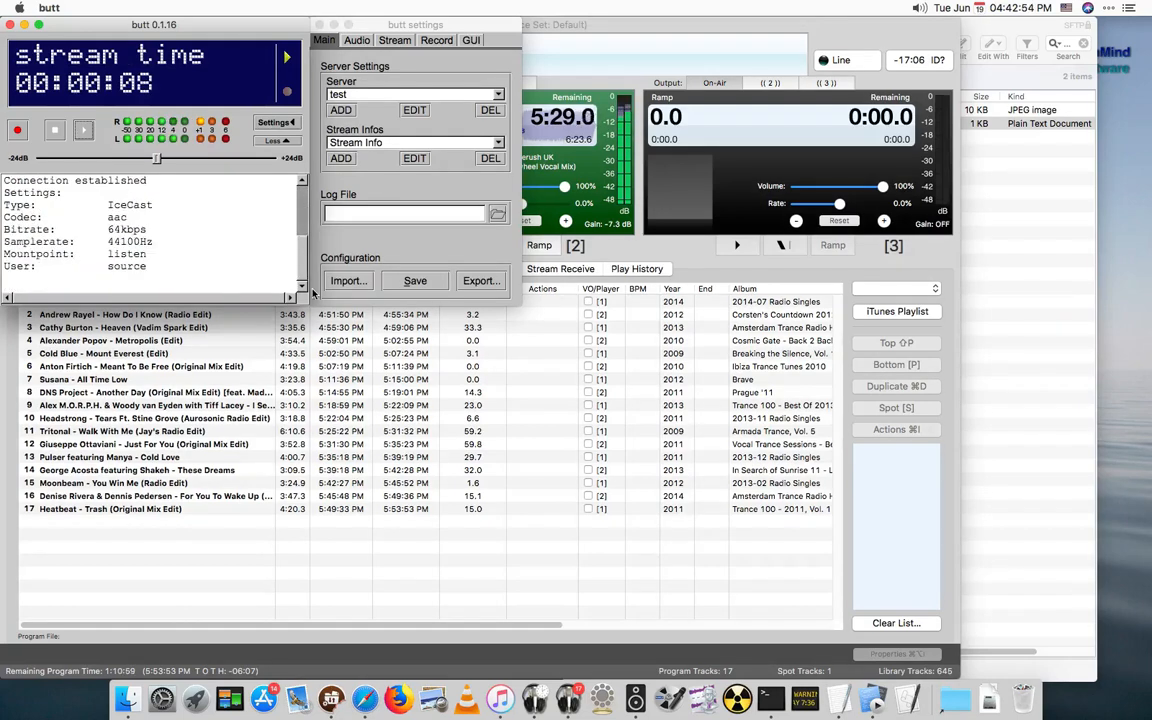
mouse_move(1004, 166)
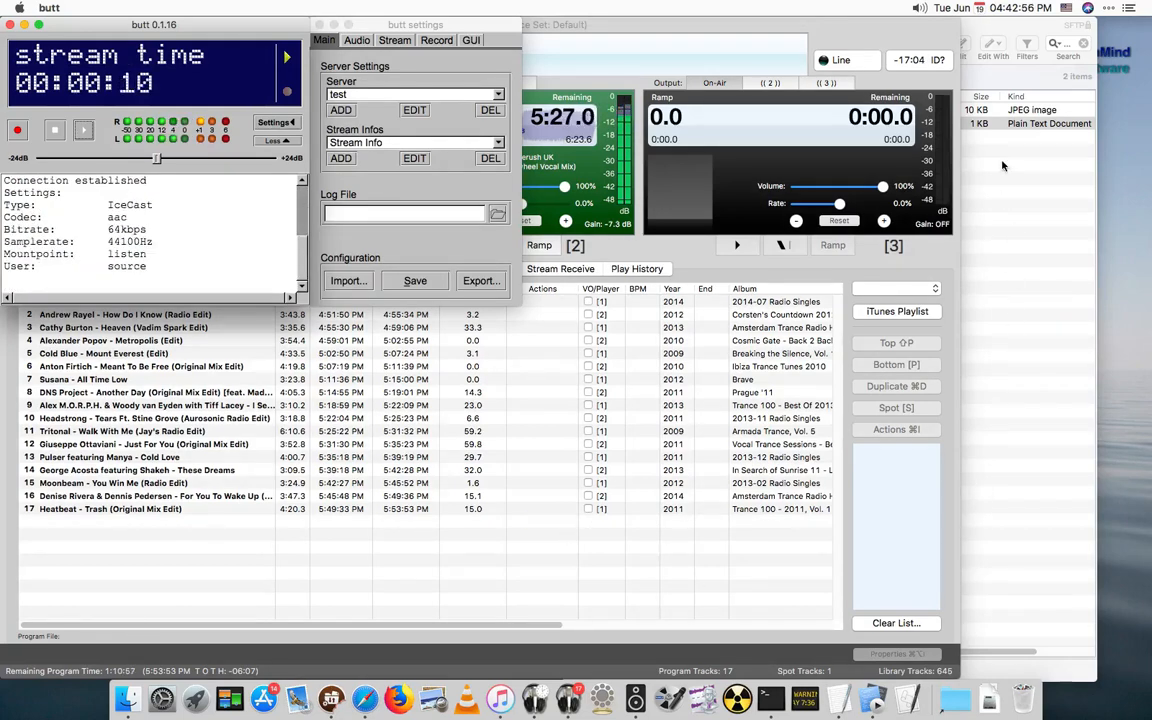
click(498, 700)
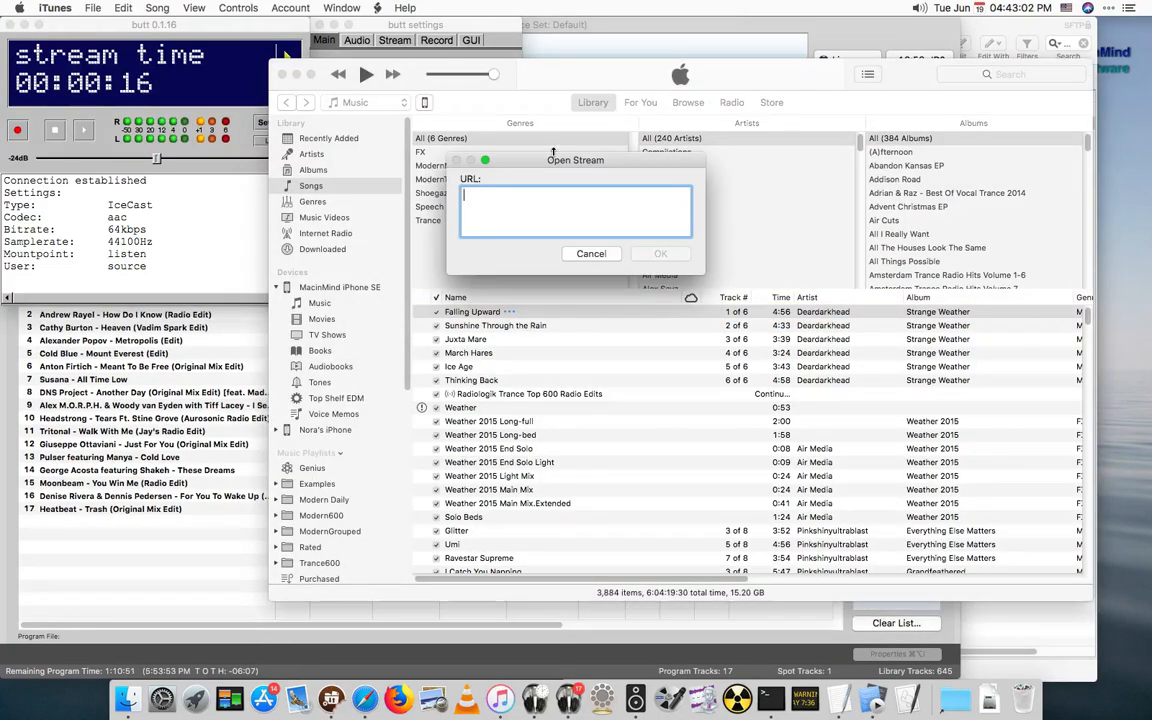
text(http://)
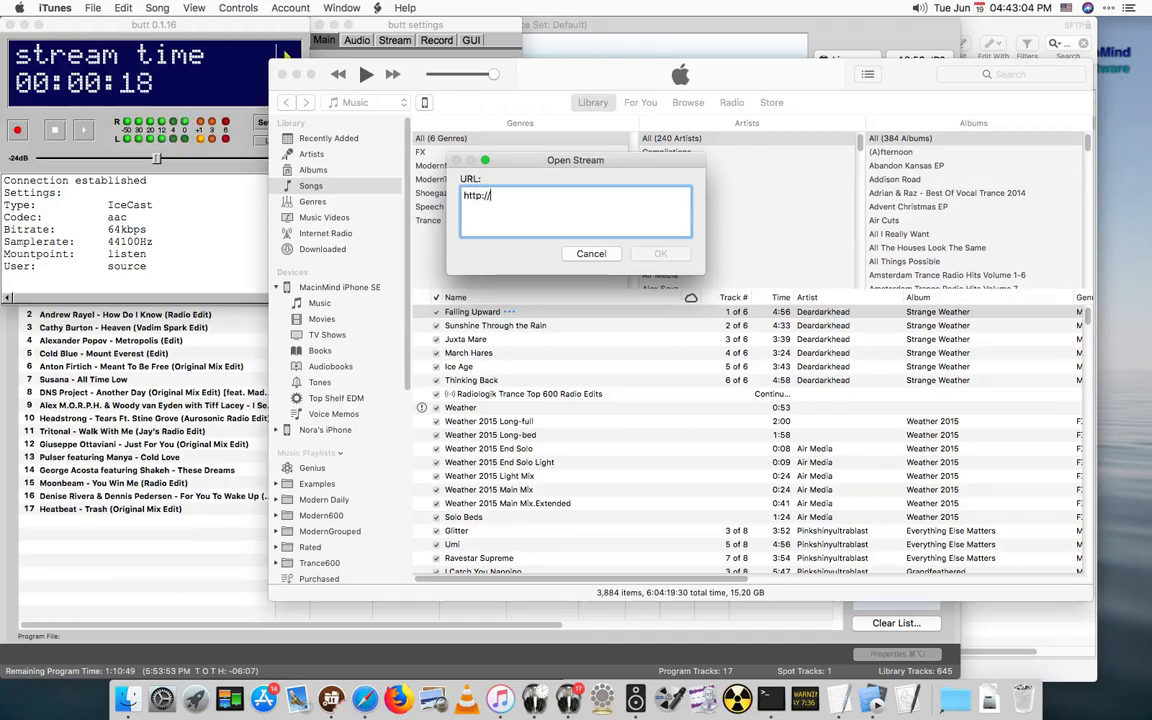
text(127.0.0.1:8)
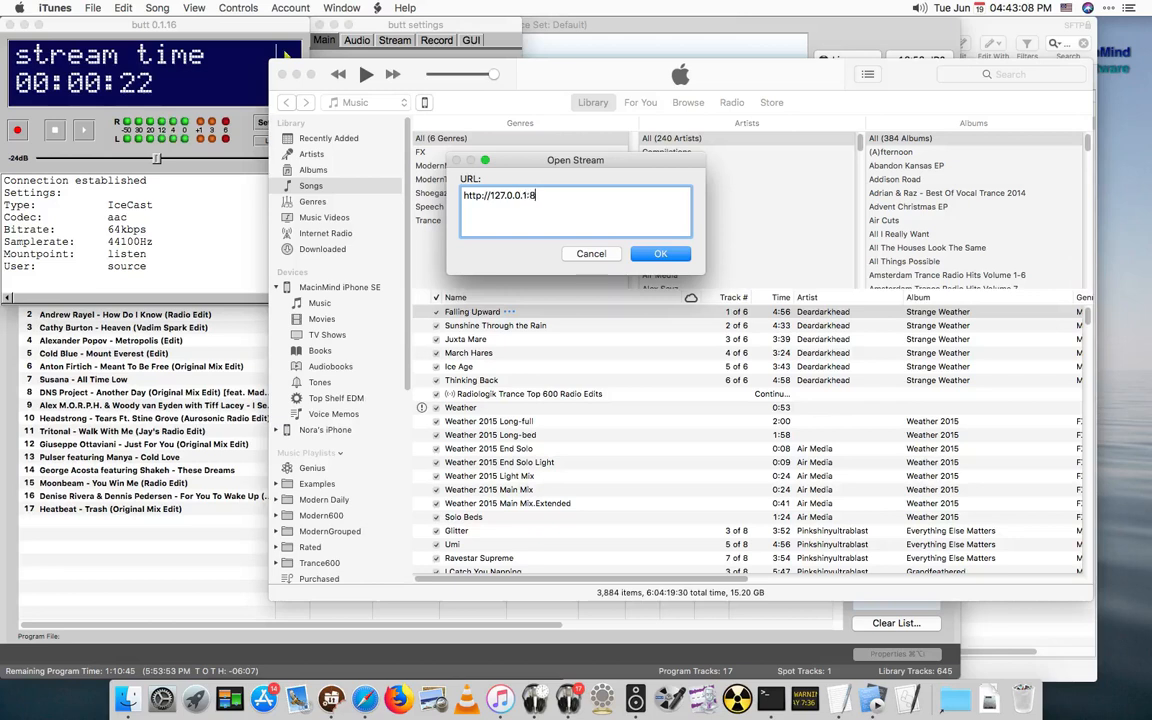
text(000/)
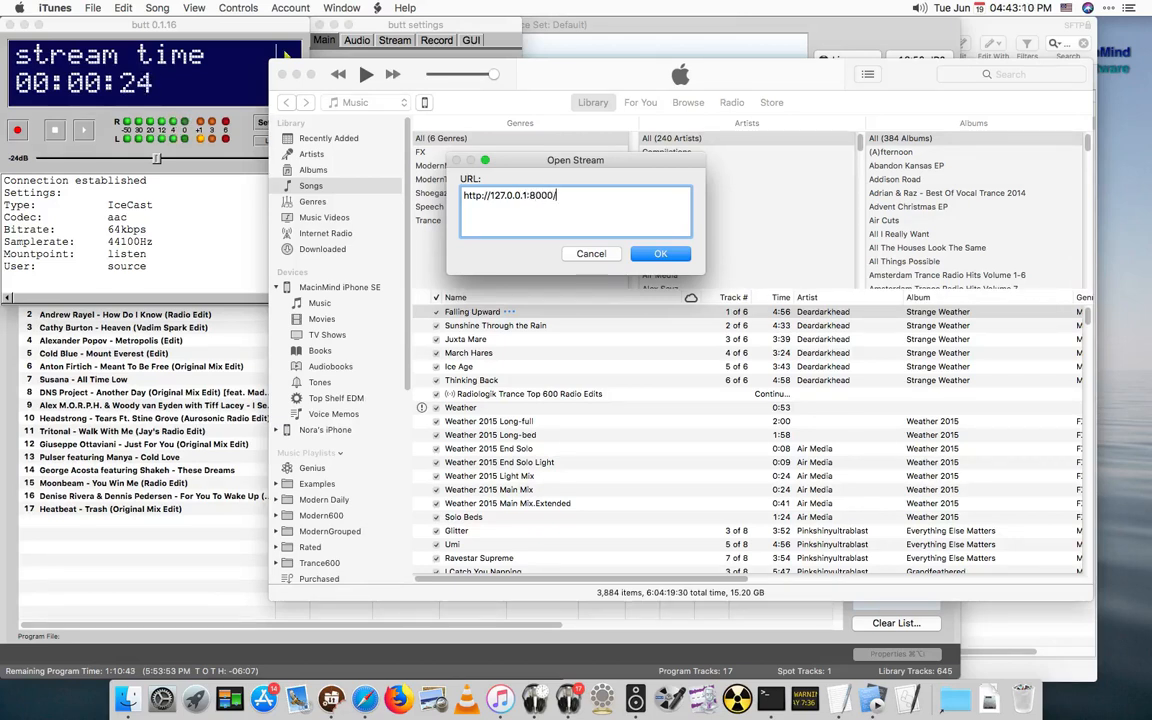
text(listen)
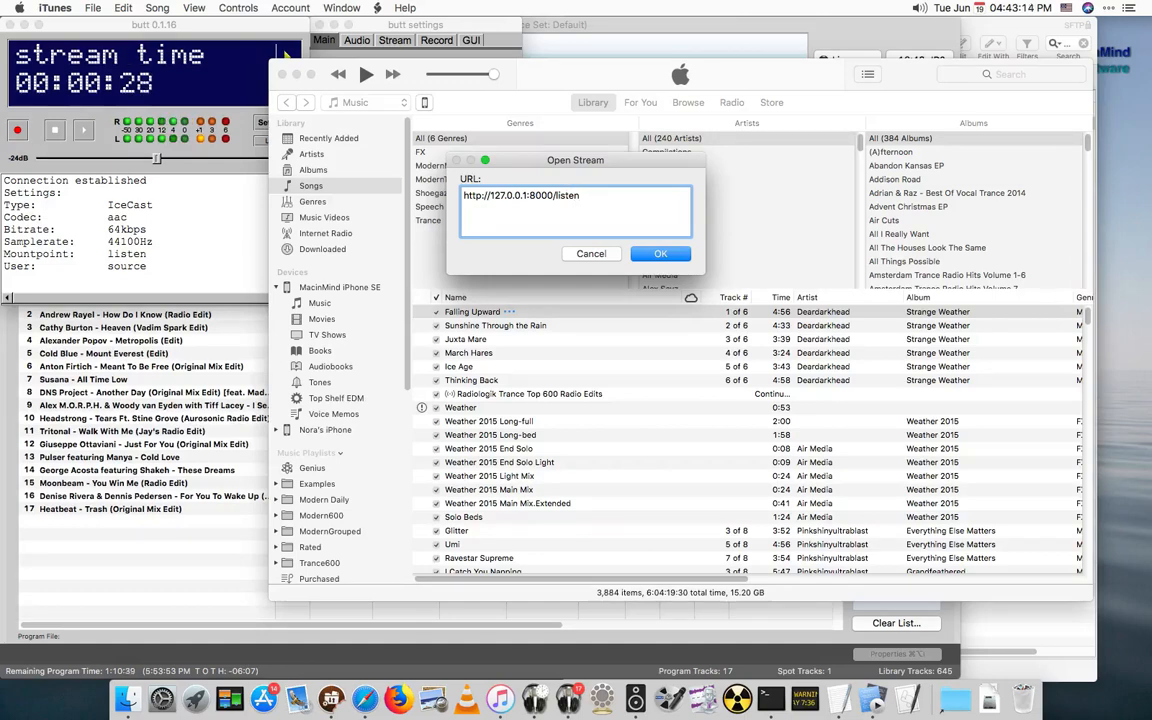
click(660, 252)
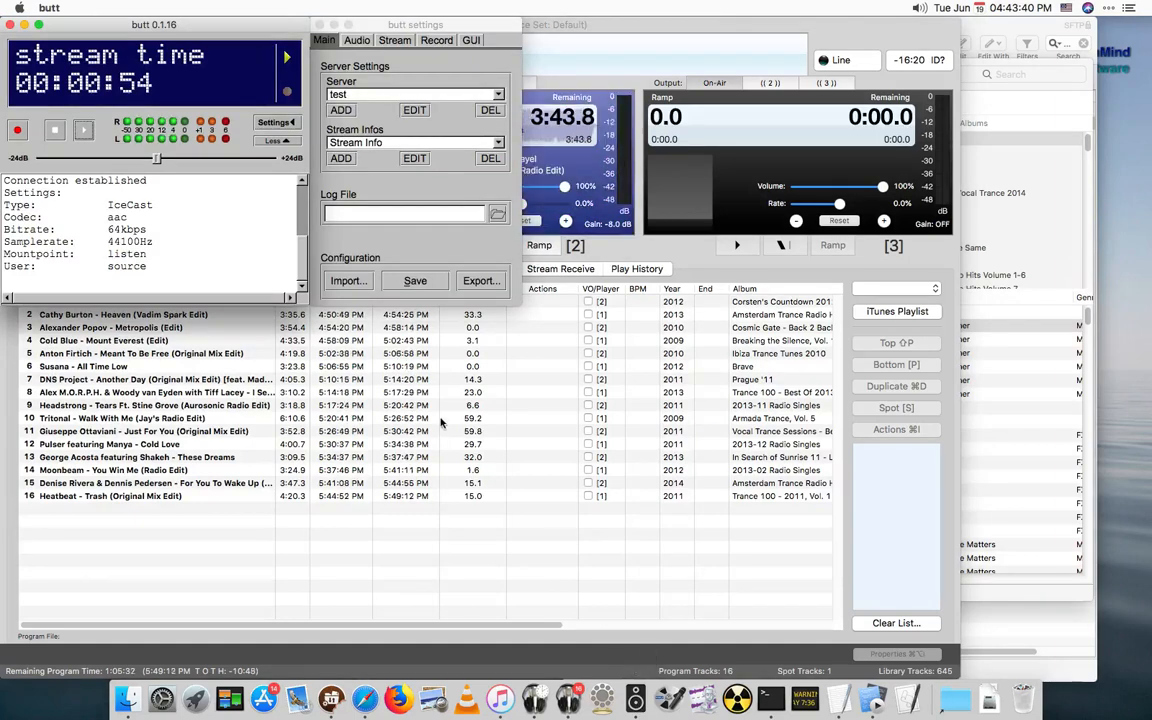
mouse_move(276, 216)
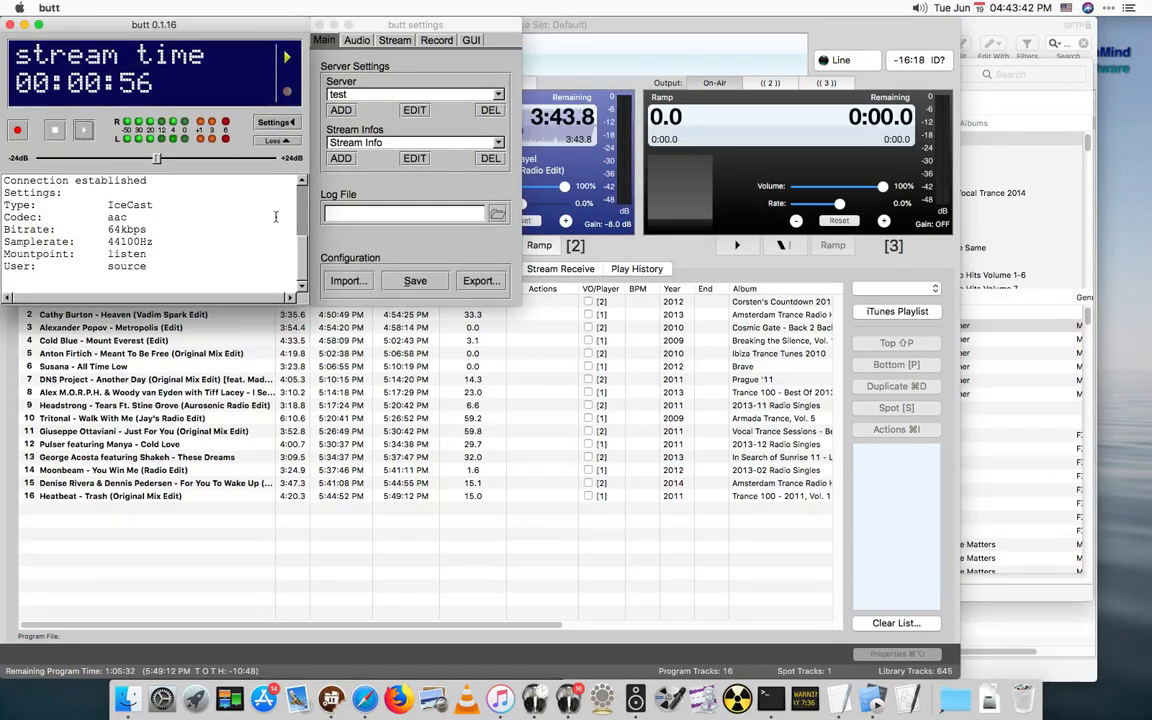
mouse_move(232, 232)
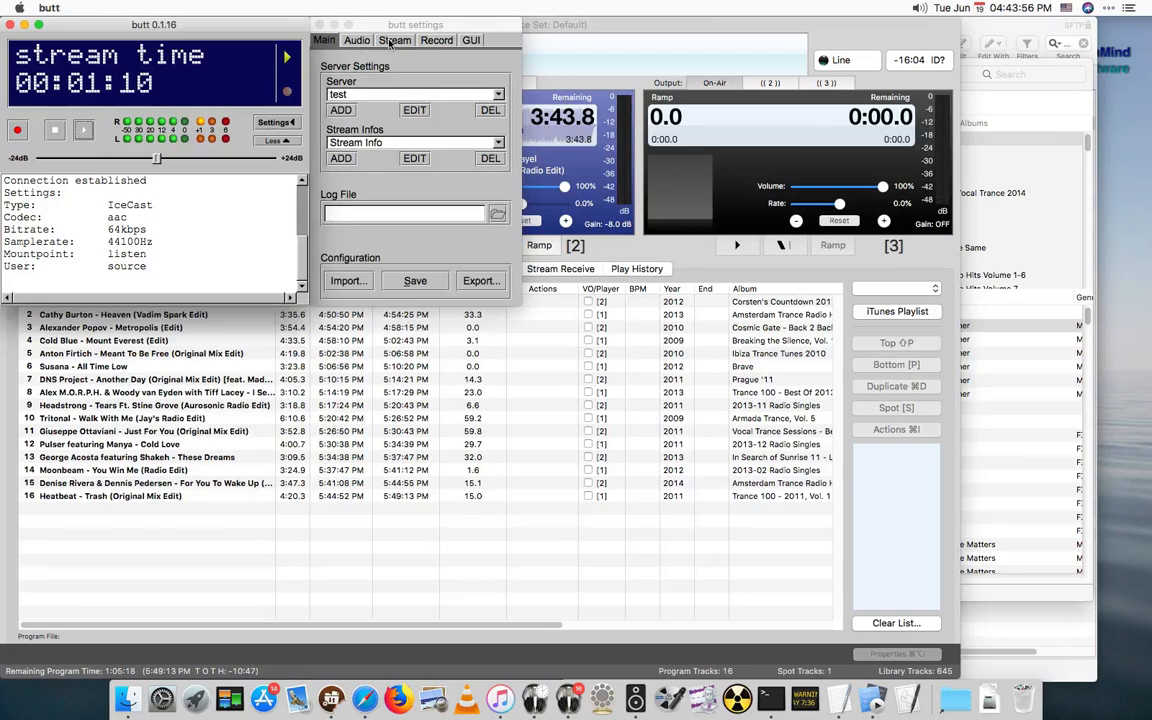
Compare Radiologik DJ and iTunes, both showing D-Mad – Cote d'Azur now playing
click(396, 40)
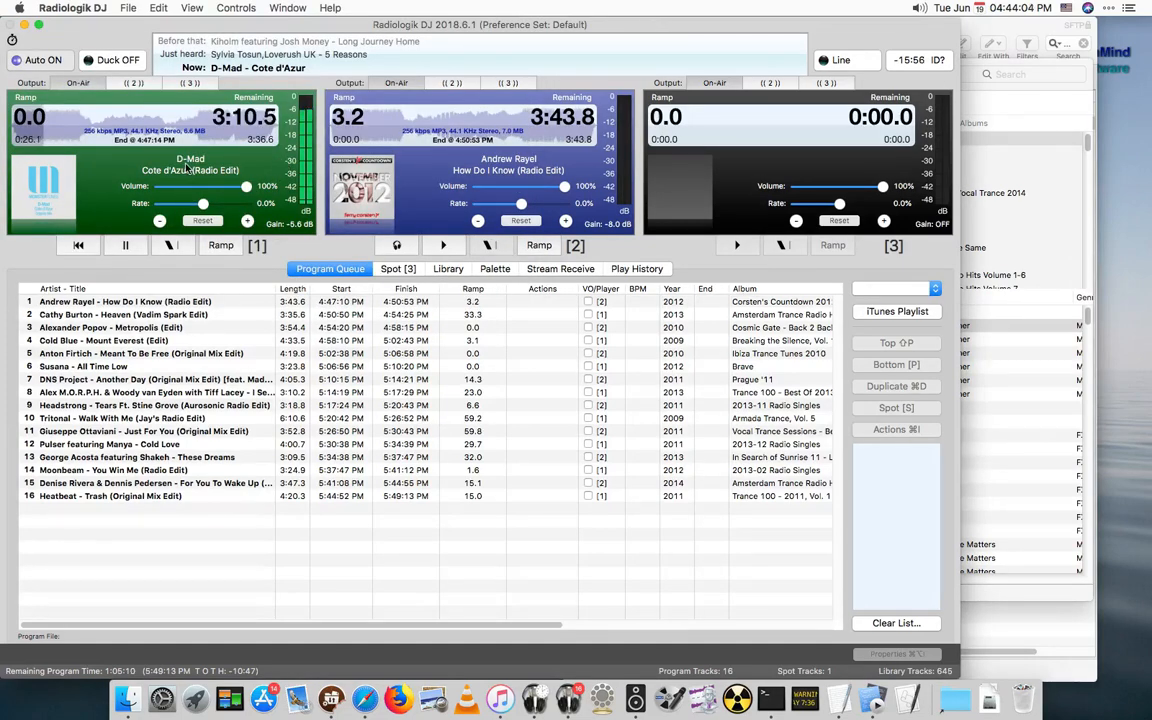
click(500, 696)
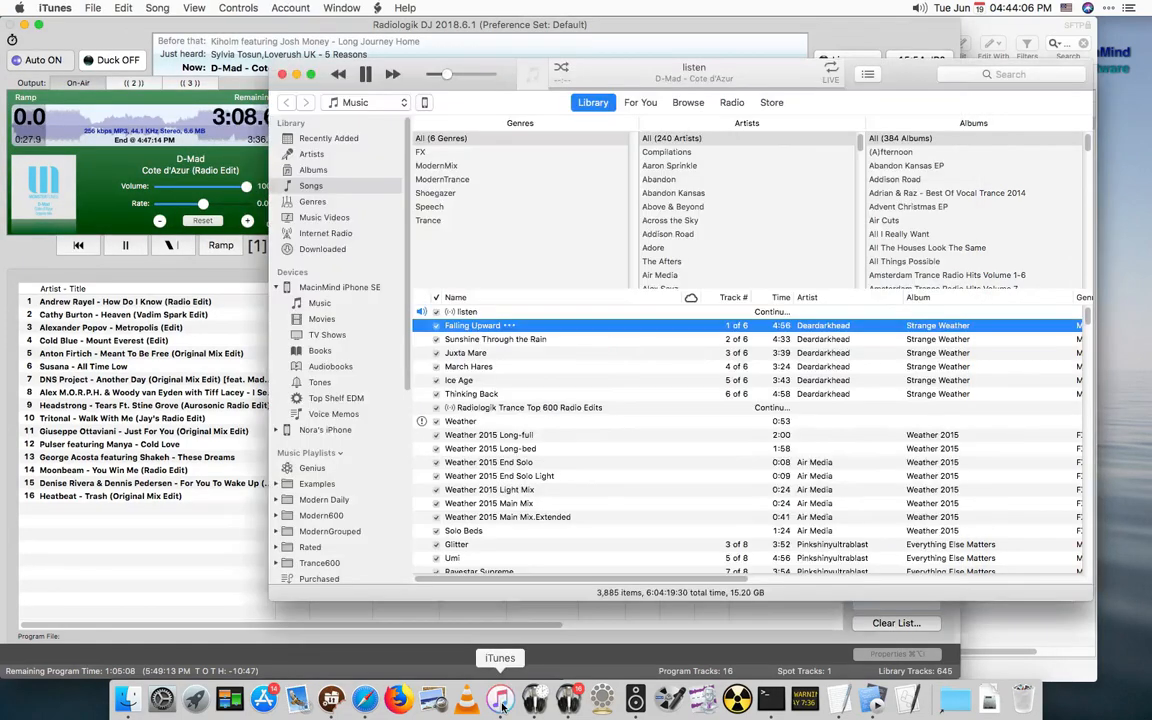